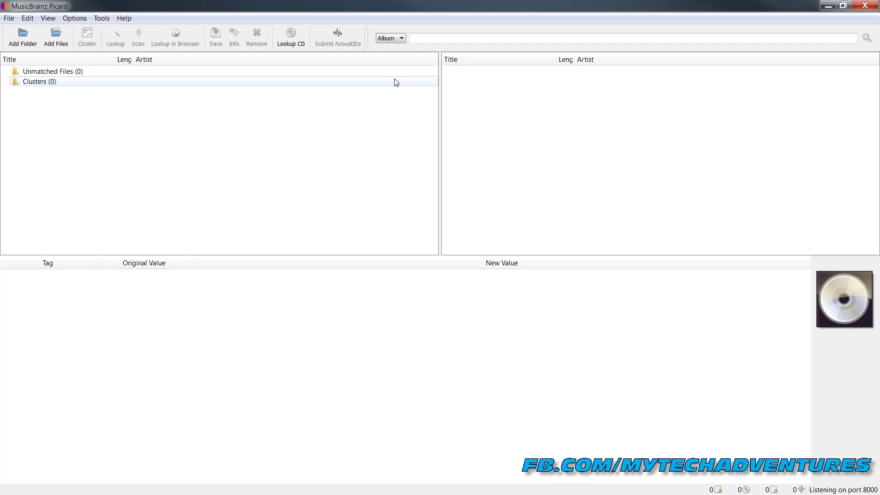
Confirm Rename Files, Move Files and Save Tags are ticked, then bring up Options.
click(124, 59)
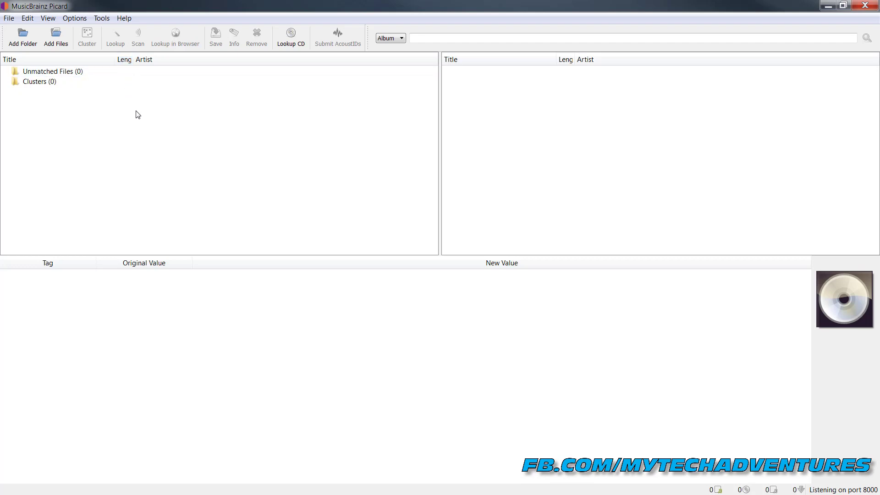
mouse_move(157, 118)
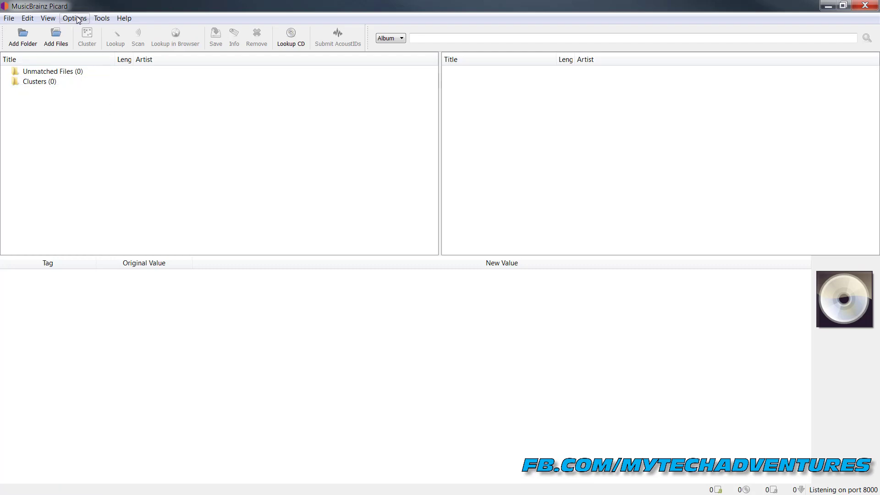
mouse_move(48, 18)
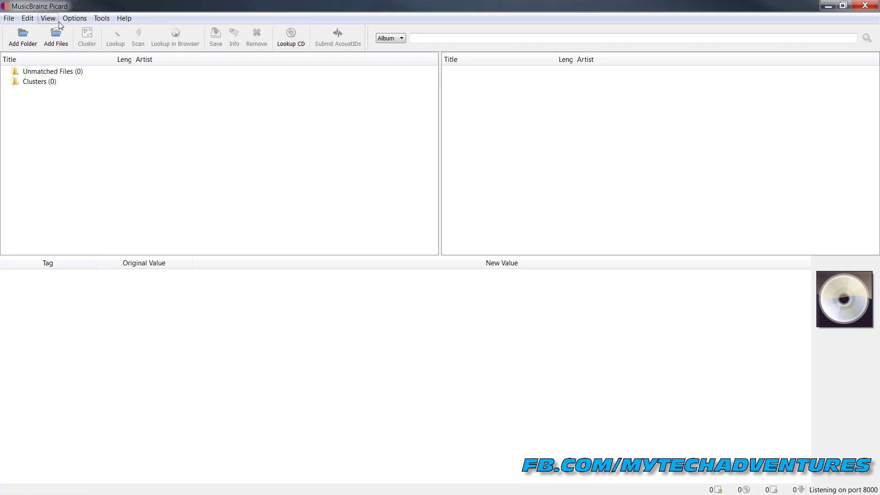
click(74, 18)
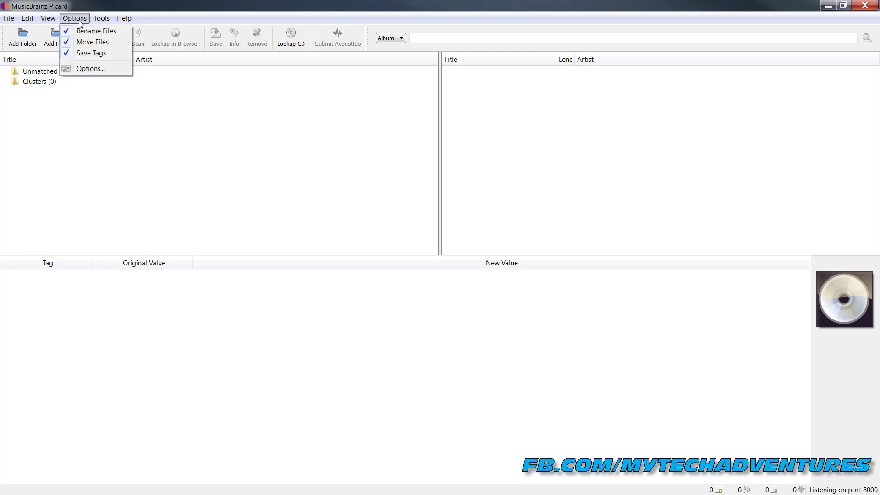
mouse_move(92, 42)
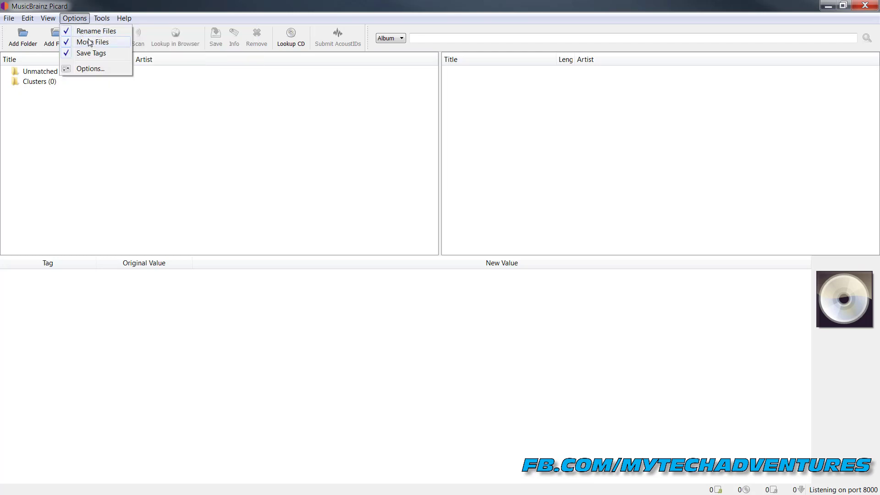
mouse_move(92, 53)
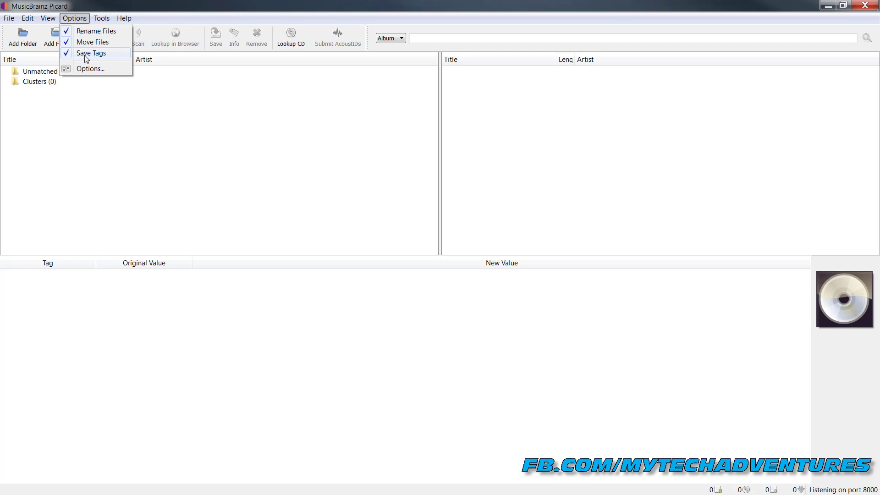
click(90, 68)
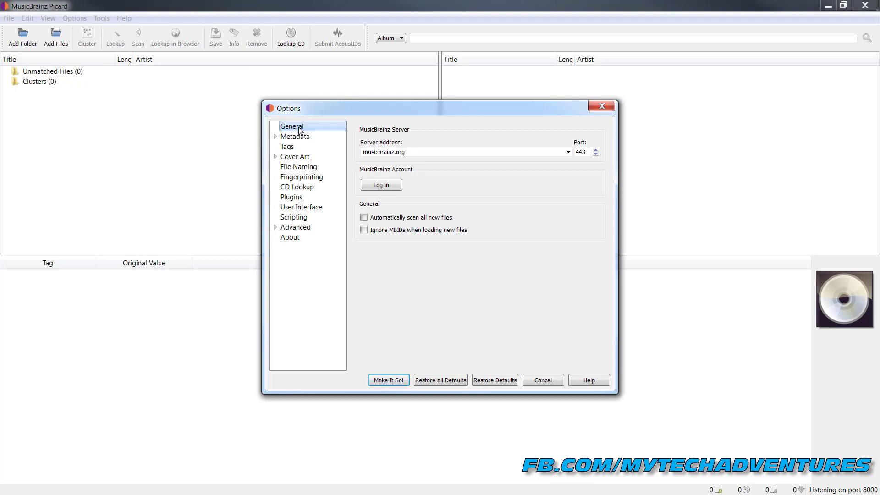
mouse_move(386, 217)
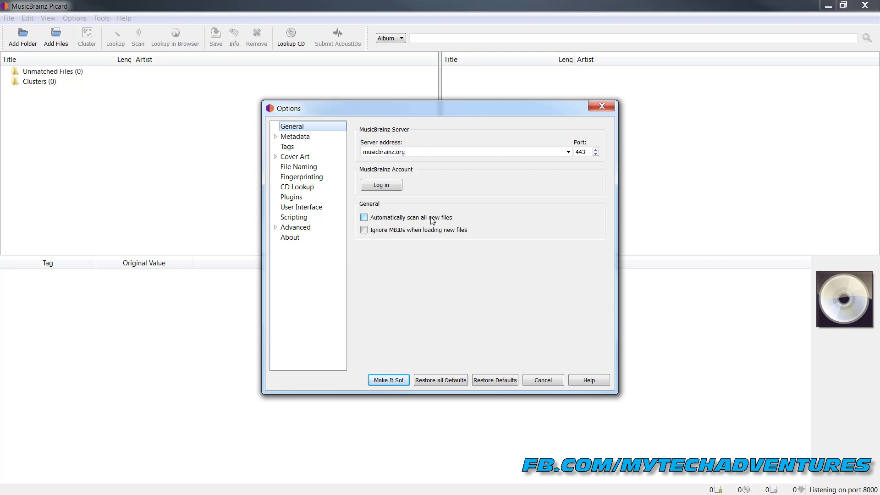
mouse_move(393, 221)
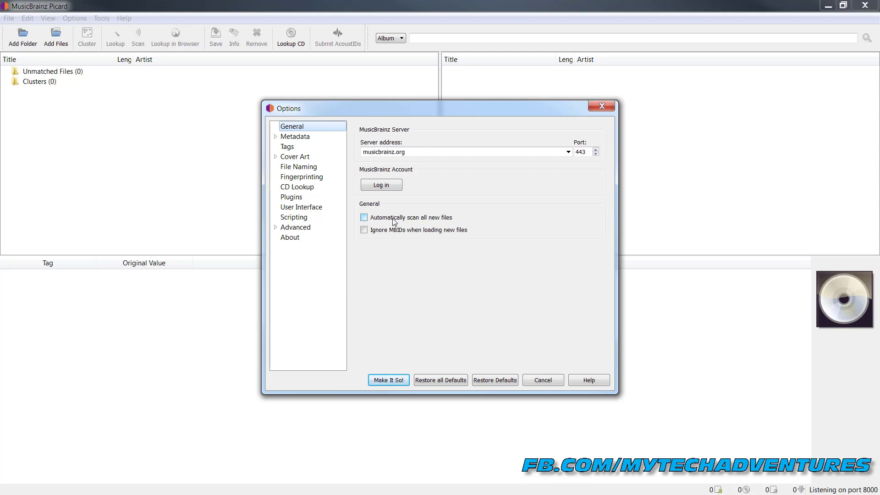
mouse_move(378, 224)
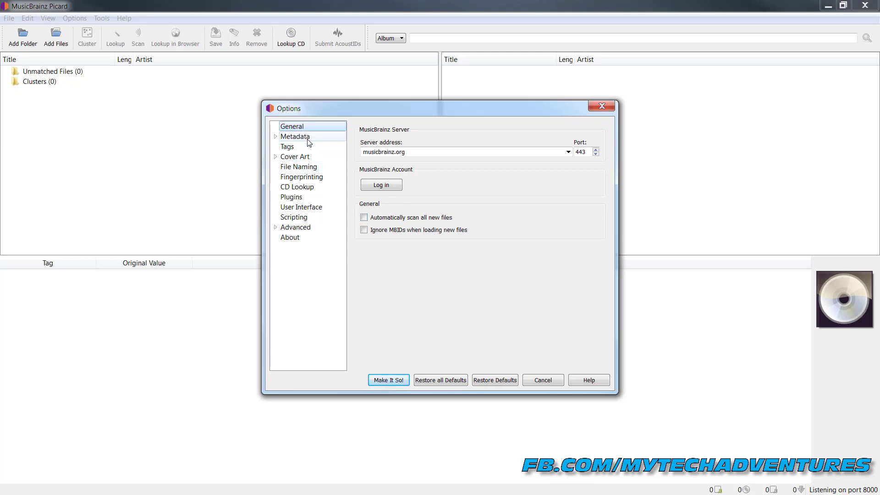
Show File Naming options and select the second %artist% in the naming pattern.
click(299, 166)
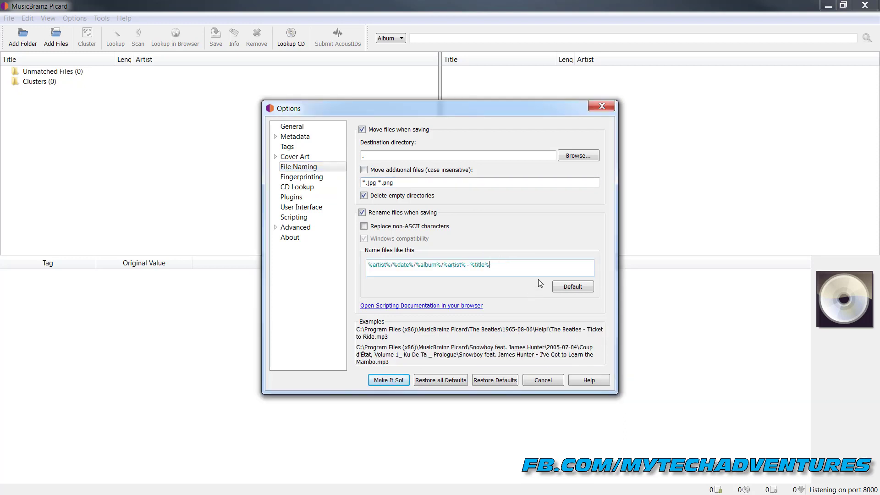
mouse_move(552, 335)
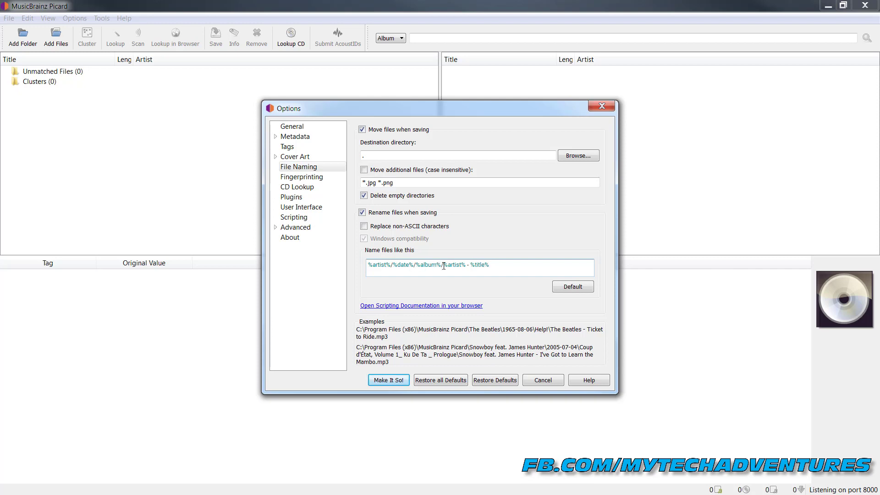
double_click(453, 265)
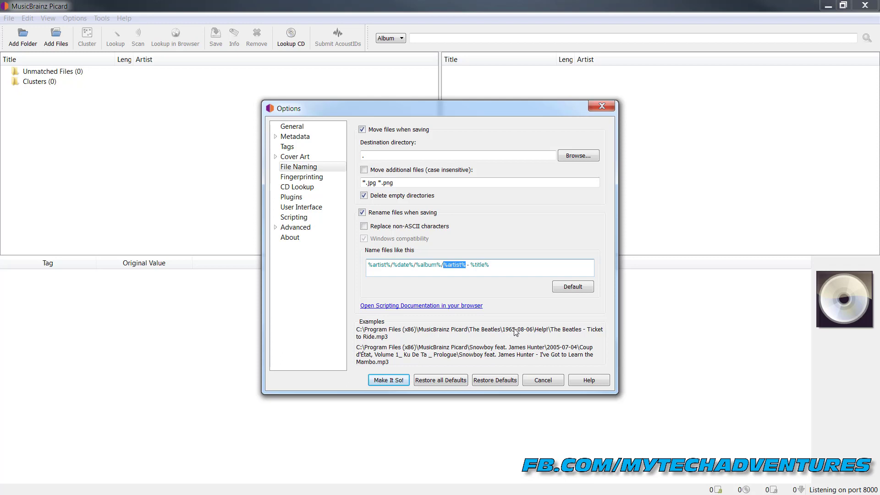
mouse_move(511, 333)
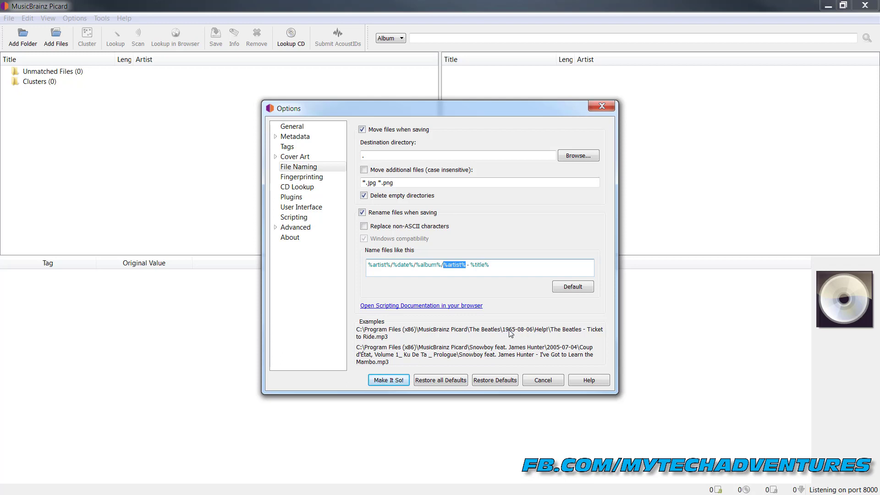
mouse_move(542, 333)
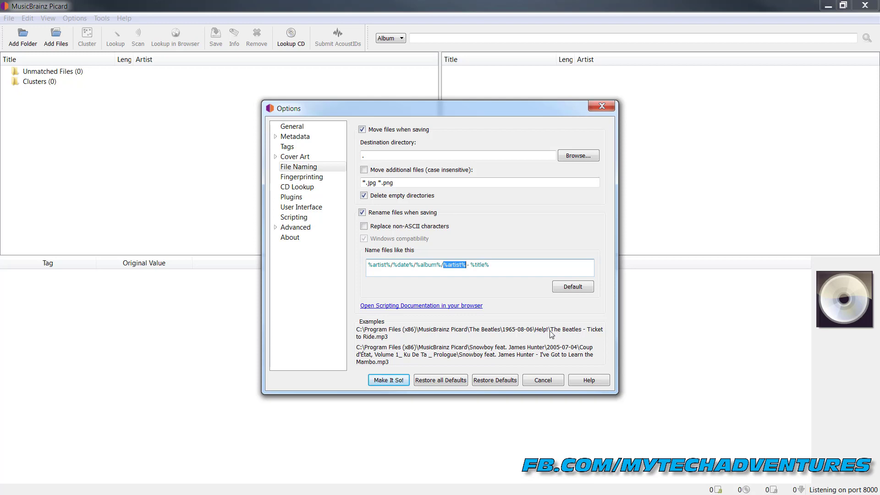
mouse_move(545, 293)
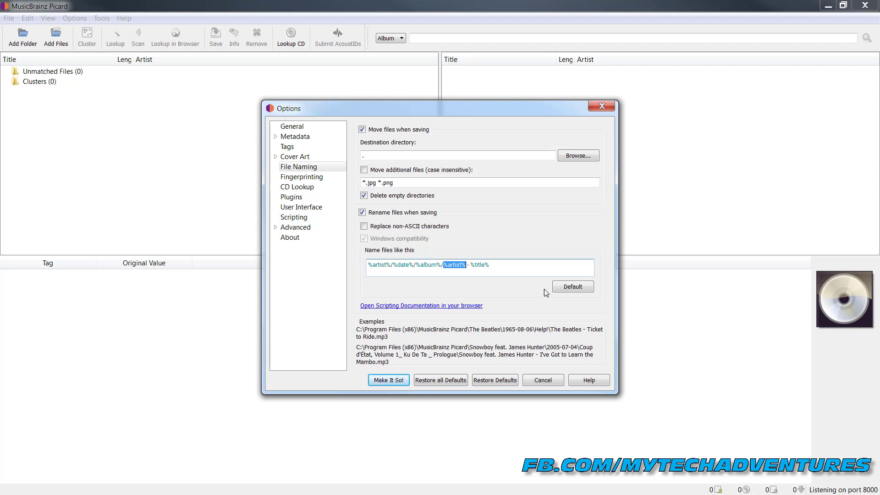
Enable tagger scripts and add 'Change date to Year Only' containing $set(date,$left(%date%,4)).
click(294, 217)
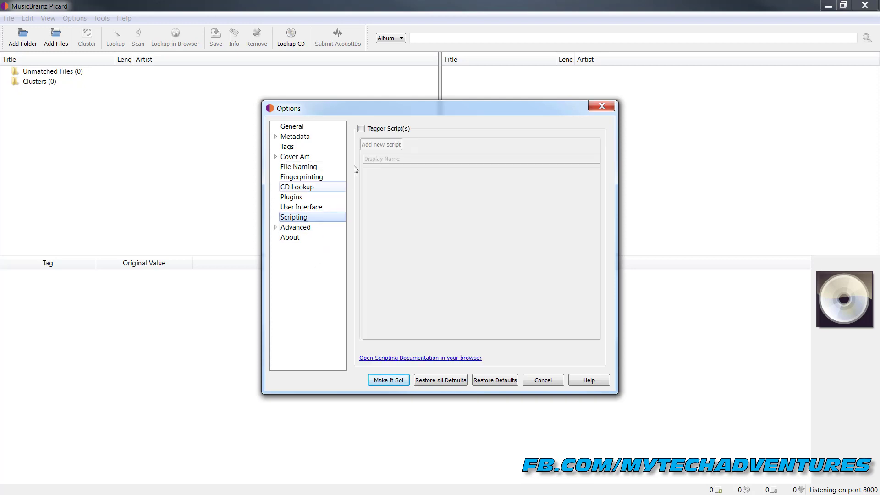
click(362, 128)
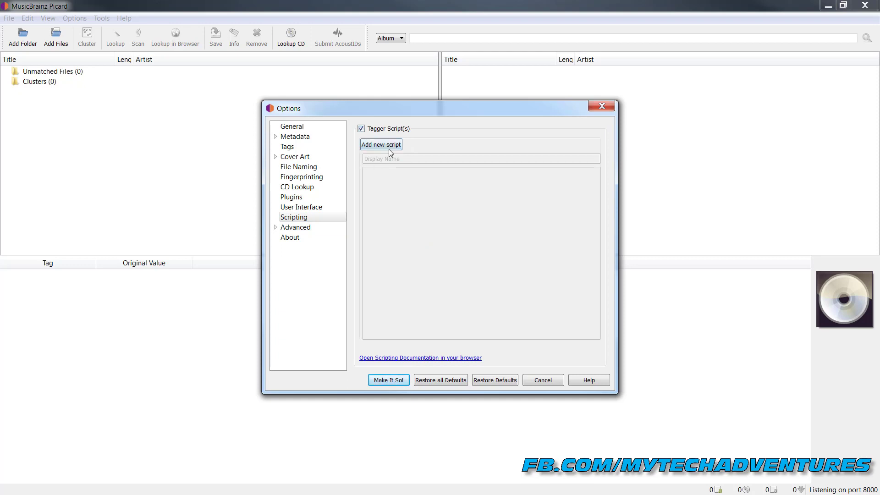
click(381, 144)
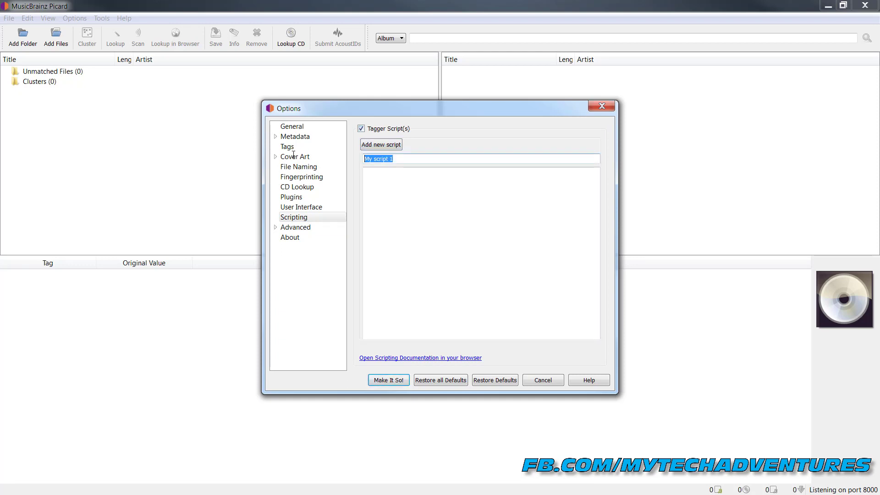
text(Change date)
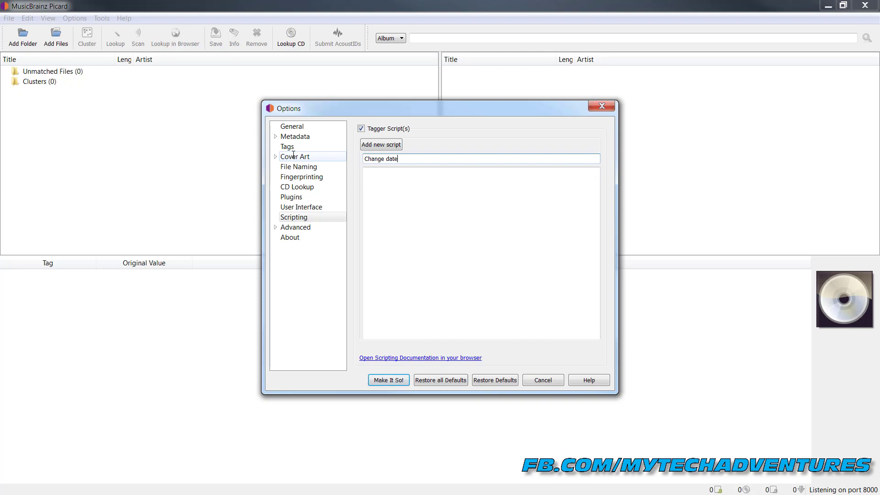
text(to Year Only)
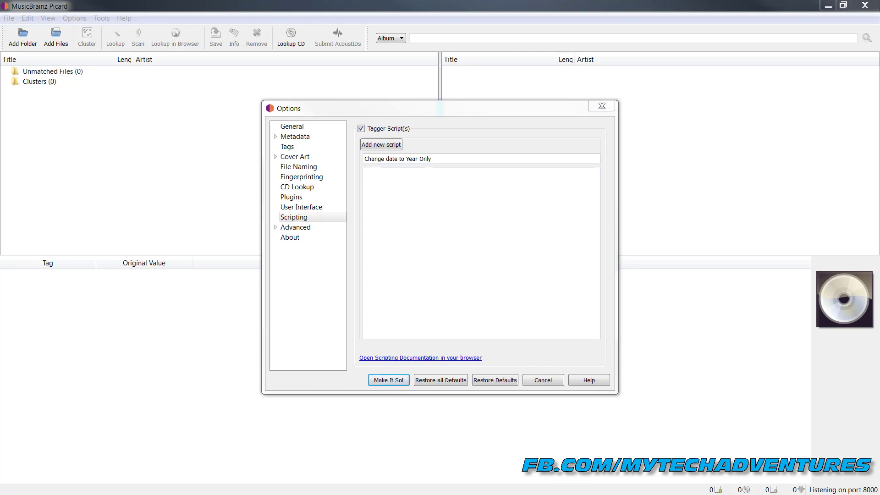
click(432, 215)
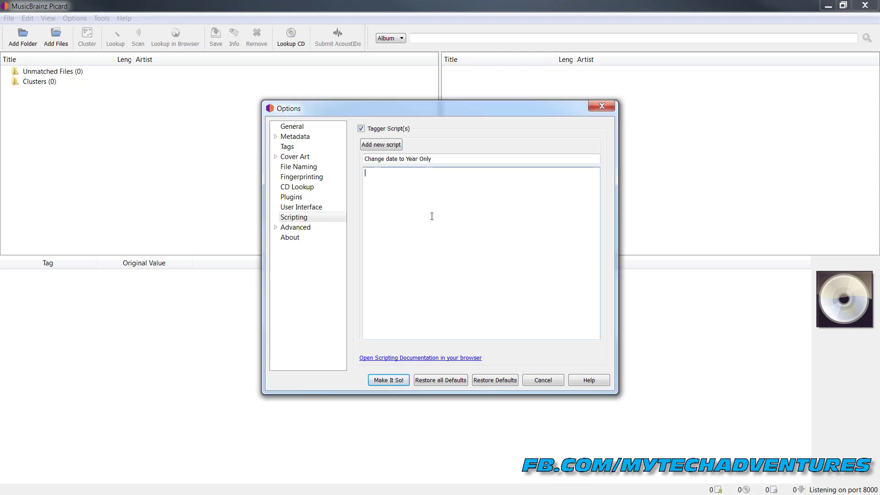
text($set(date,$left(%date%,4)))
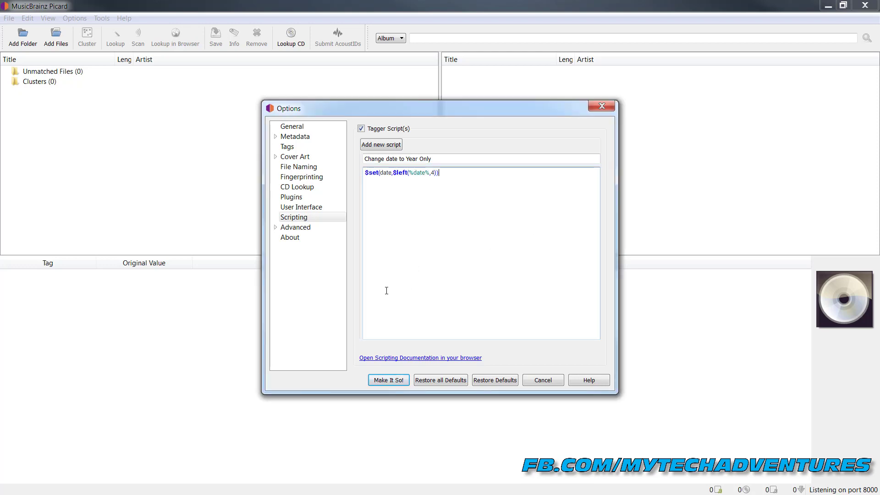
click(388, 380)
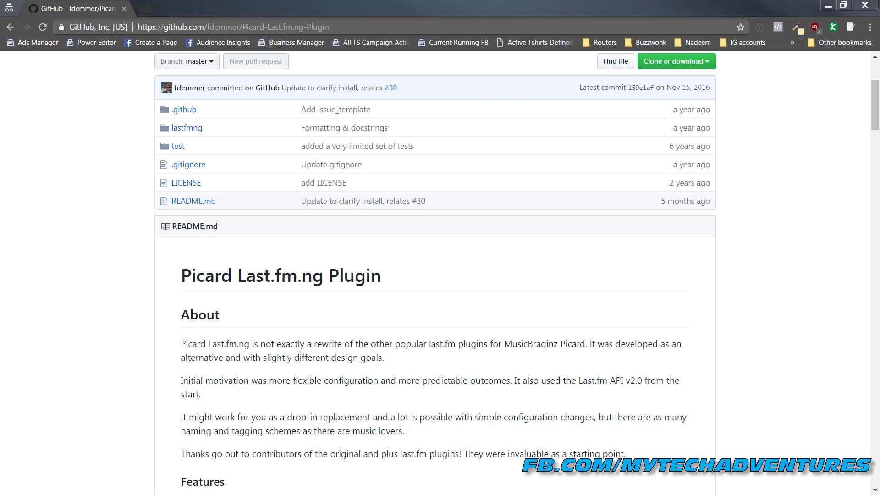
mouse_move(149, 317)
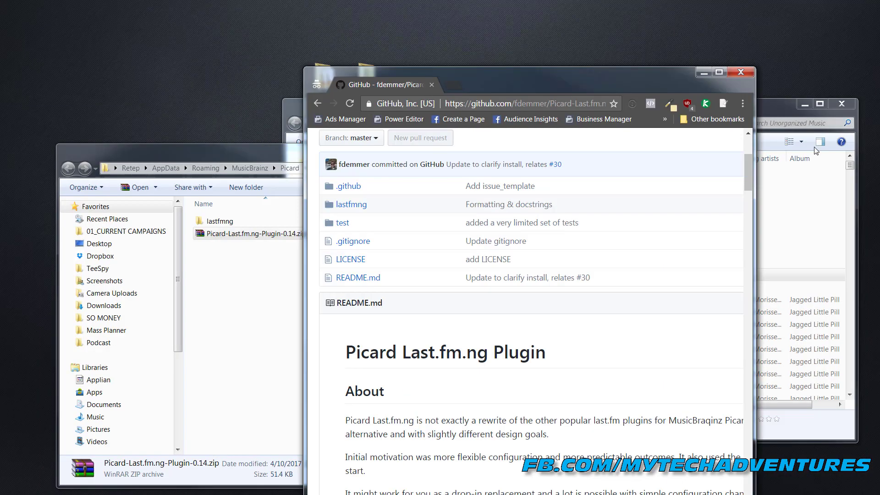
Maximize the Last.fm.ng GitHub page, read the Install section, and follow the releases link.
click(719, 72)
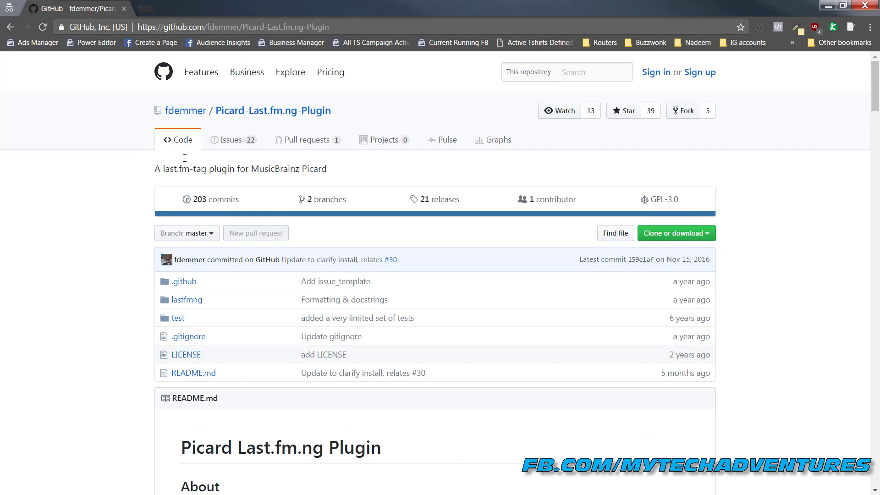
click(232, 27)
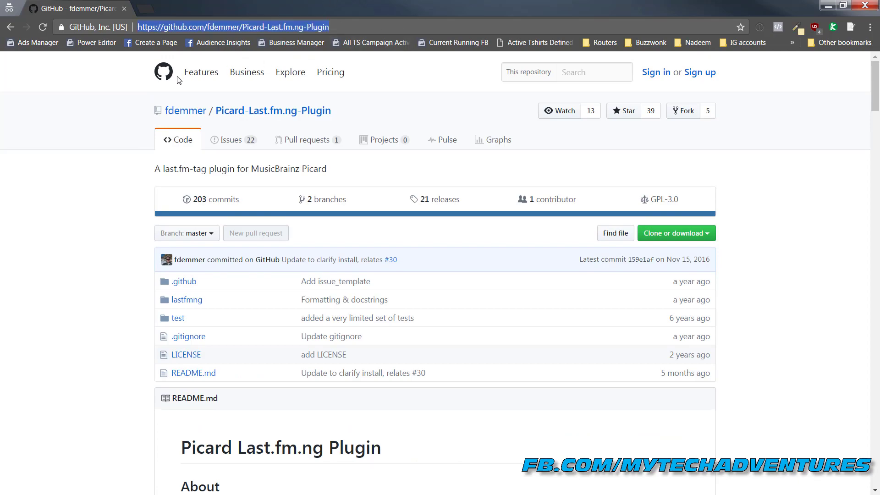
scroll(down, 3)
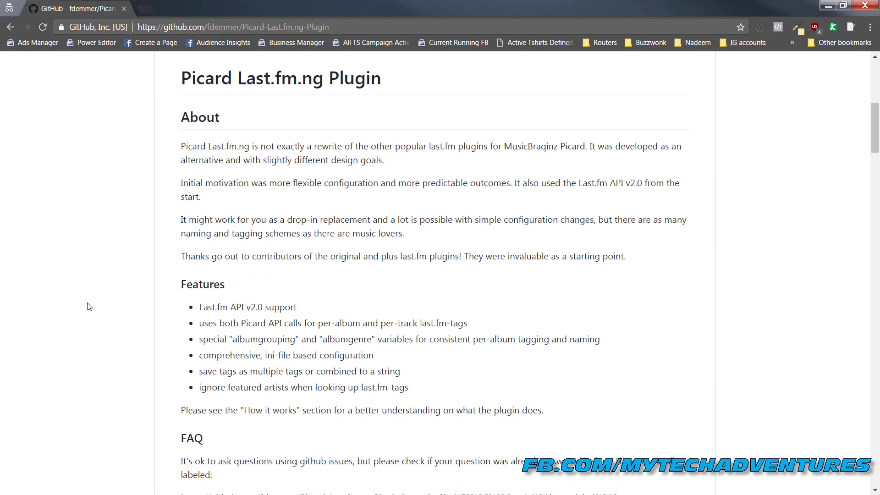
scroll(down, 3)
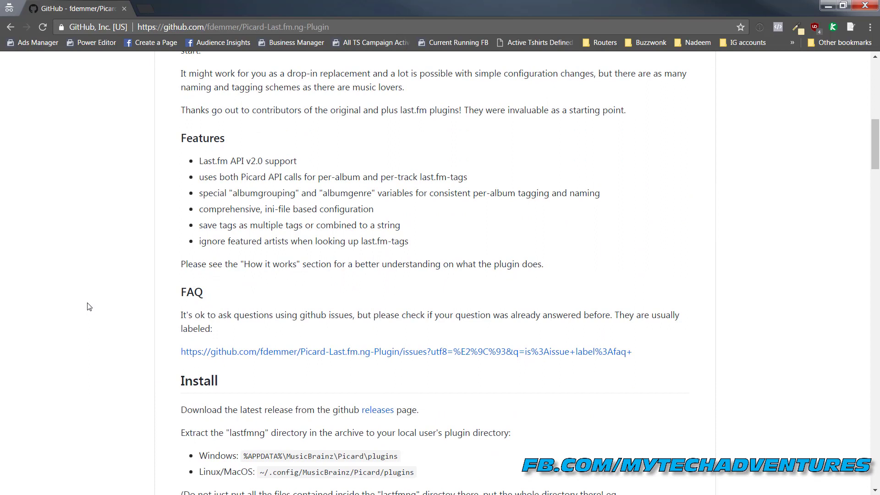
mouse_move(104, 259)
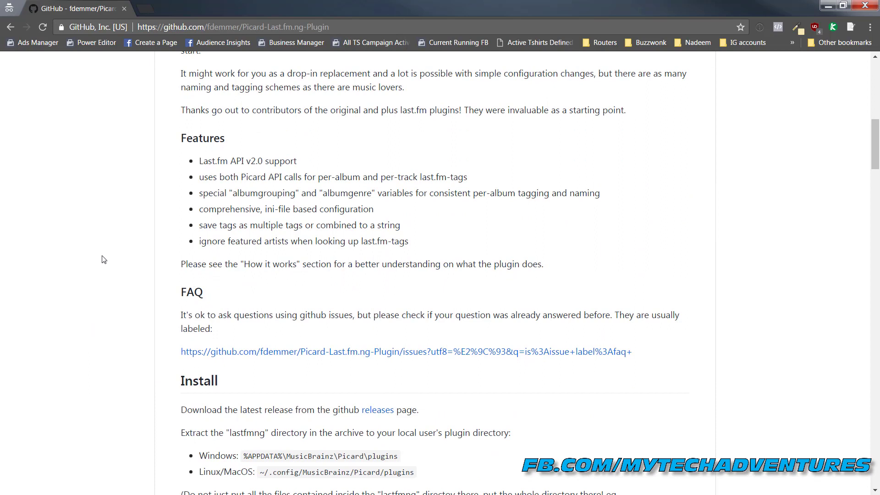
click(377, 296)
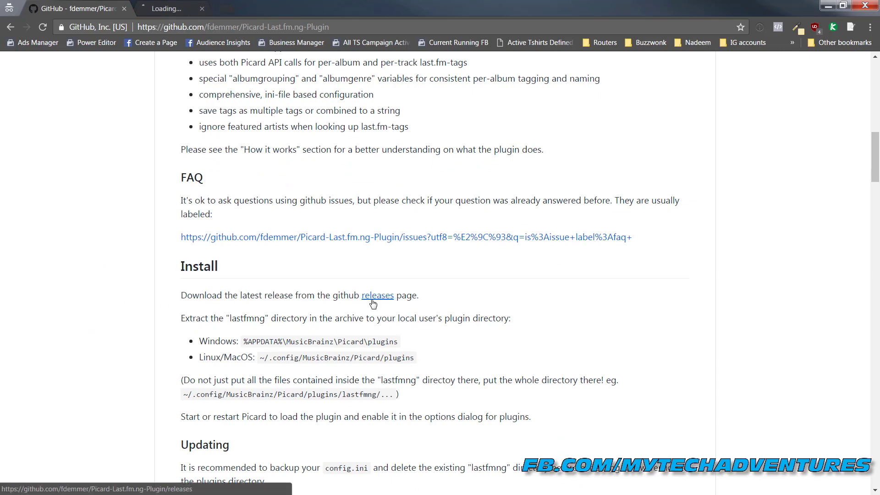
click(377, 296)
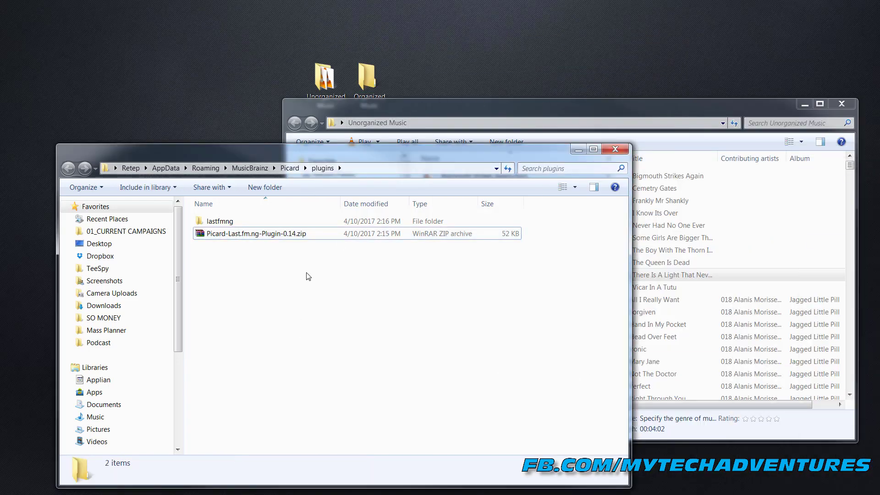
mouse_move(375, 296)
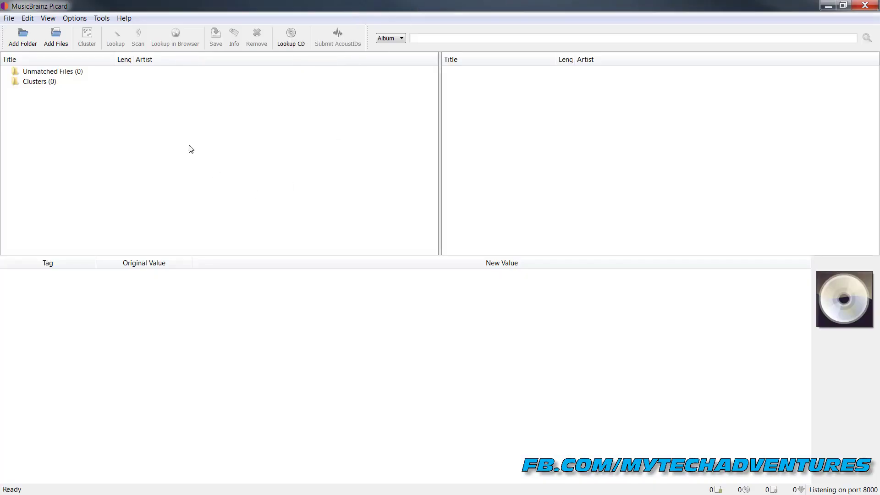
Show the Plugins page in Picard's Options dialog.
click(75, 18)
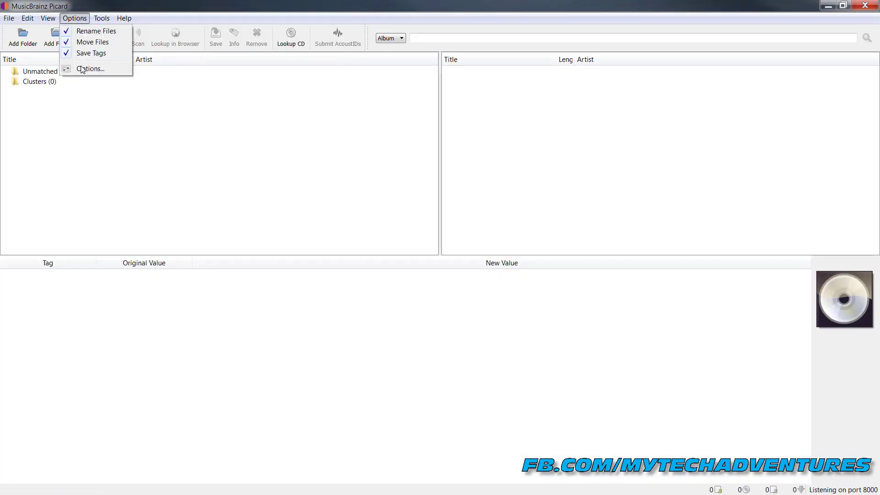
click(91, 68)
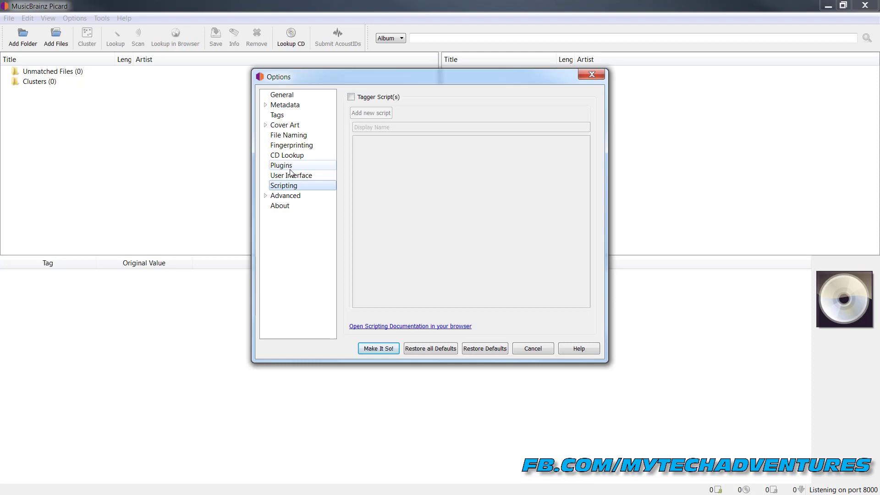
click(281, 165)
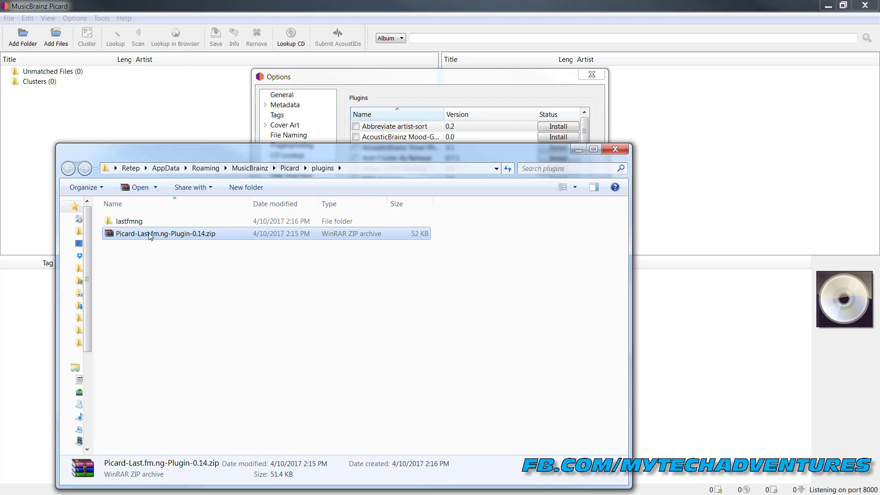
Inspect the Last.fm.ng zip in WinRAR past the license nag, then view the lastfmng folder.
double_click(164, 233)
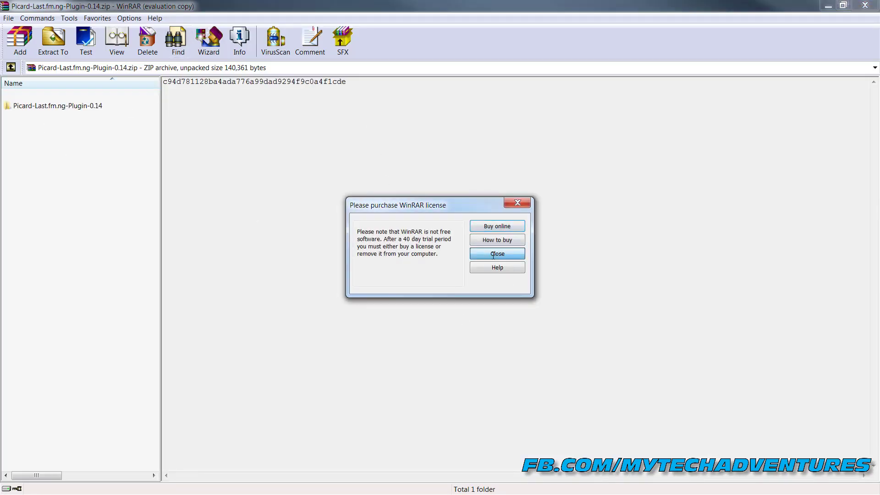
click(496, 254)
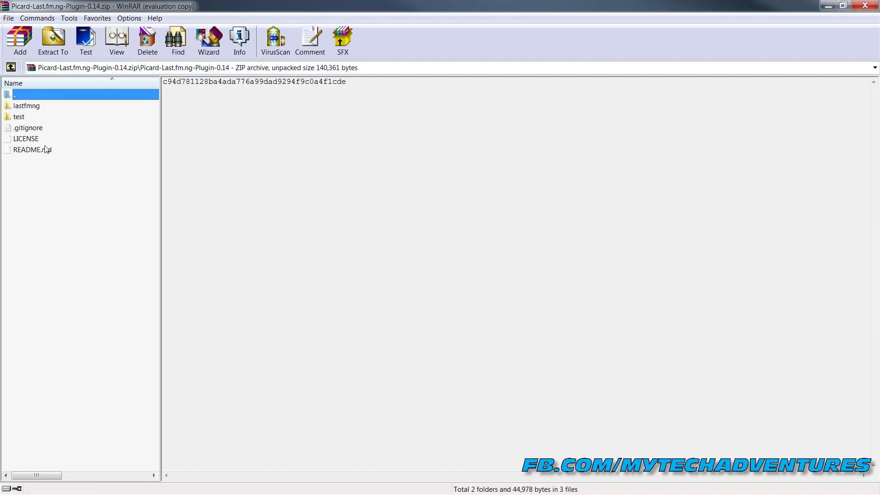
click(26, 105)
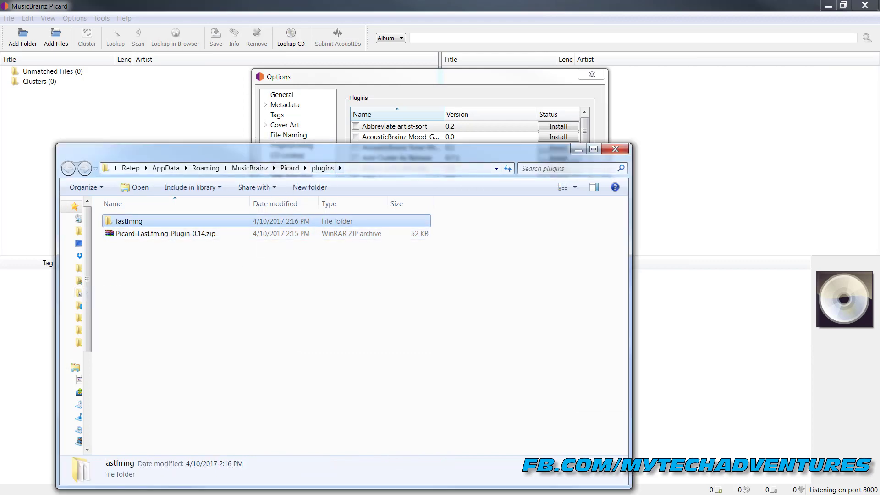
double_click(165, 233)
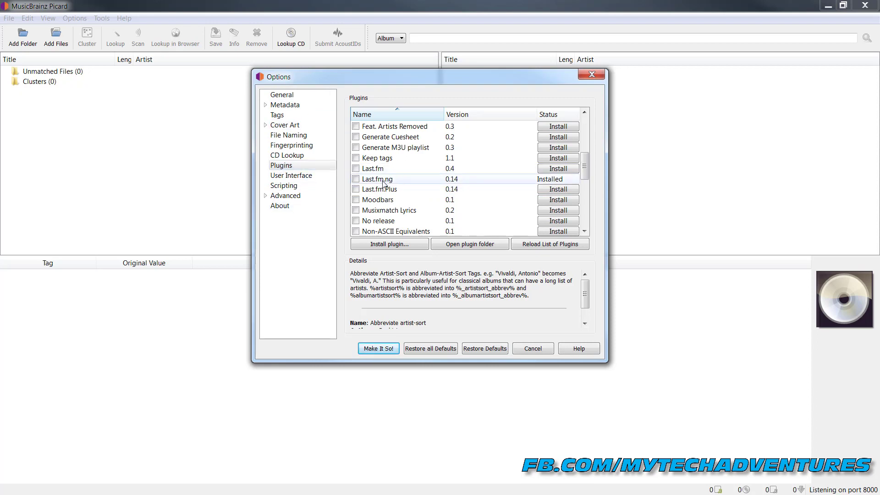
Close Options, reopen it on Metadata, and tick 'Use folksonomy tags as genre'.
click(355, 179)
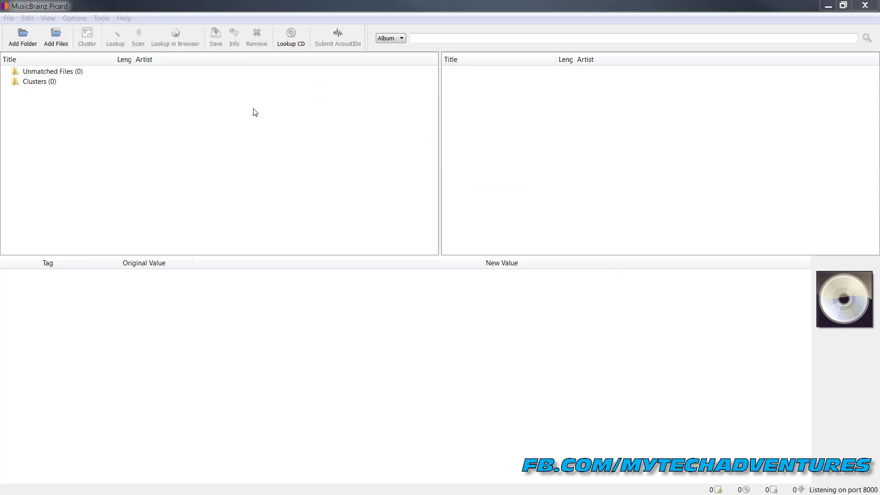
click(75, 18)
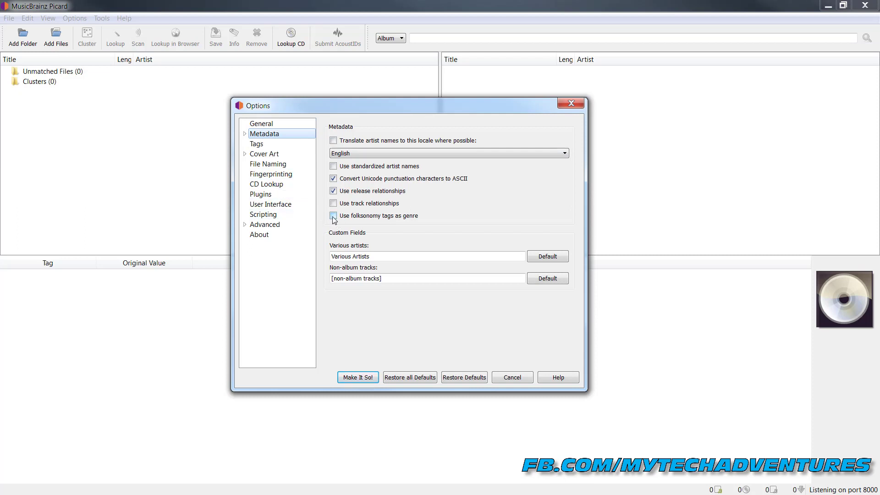
click(333, 215)
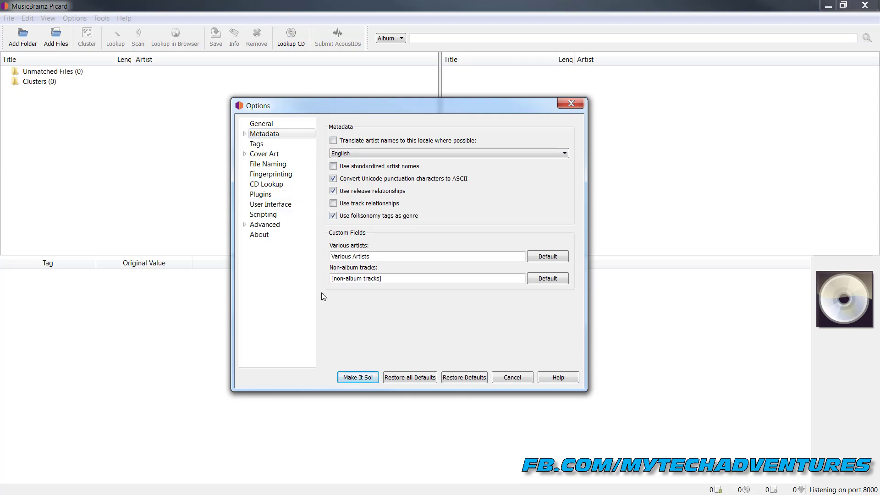
mouse_move(439, 371)
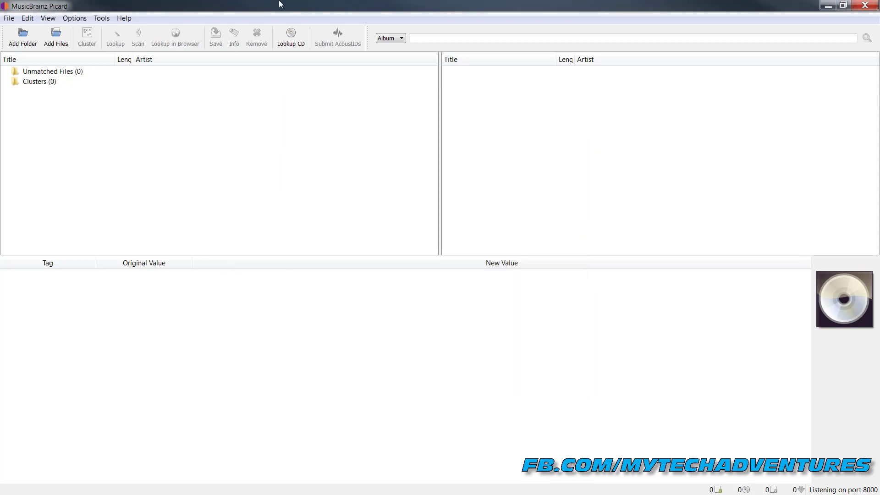
Check the move destination path Desktop\Organized Music in File Naming settings.
click(74, 18)
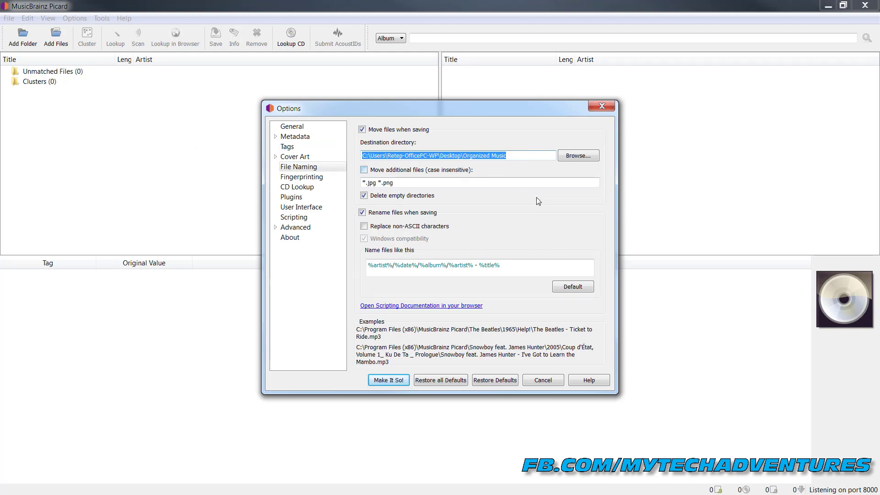
mouse_move(430, 138)
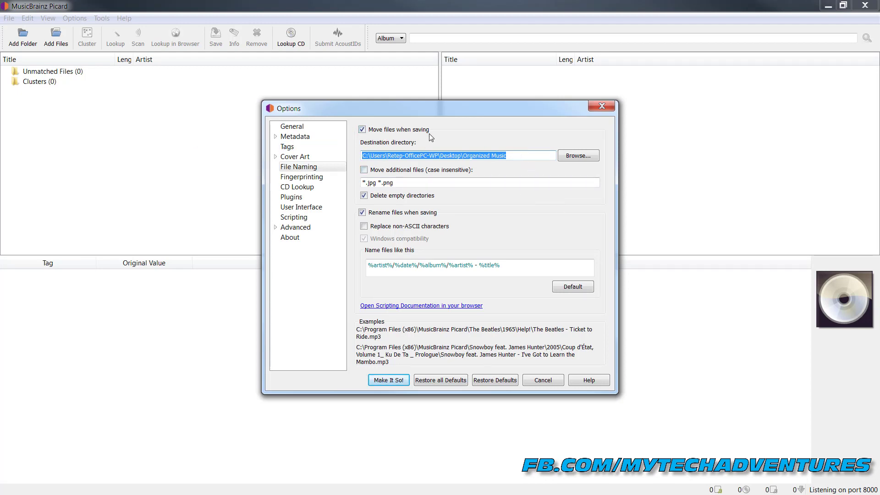
click(497, 156)
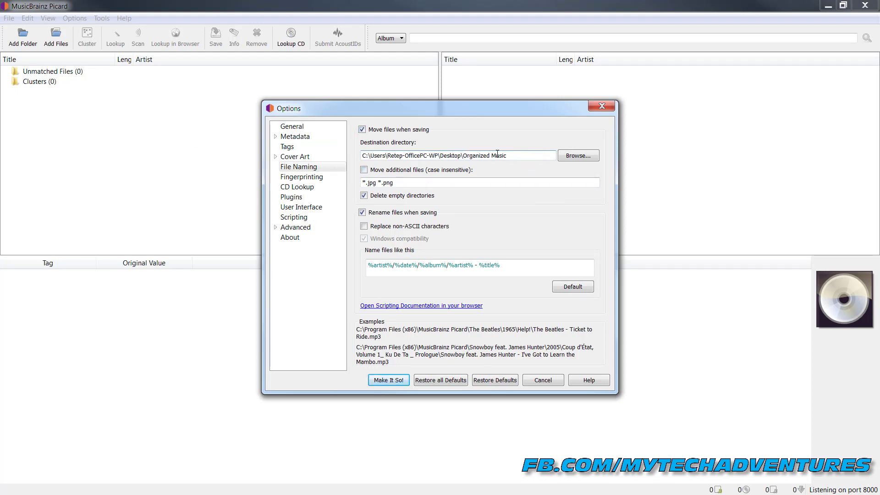
double_click(485, 155)
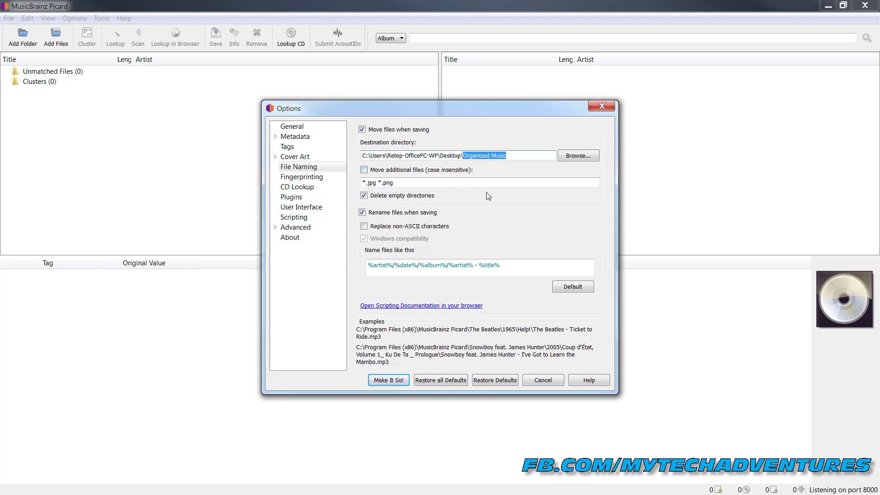
mouse_move(479, 308)
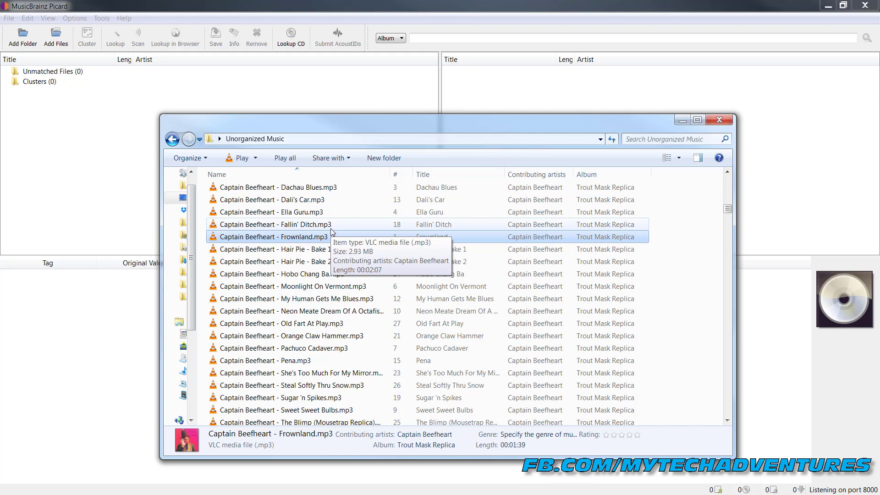
Select every track in the Unorganized Music folder in Explorer for loading into Picard.
scroll(down, 3)
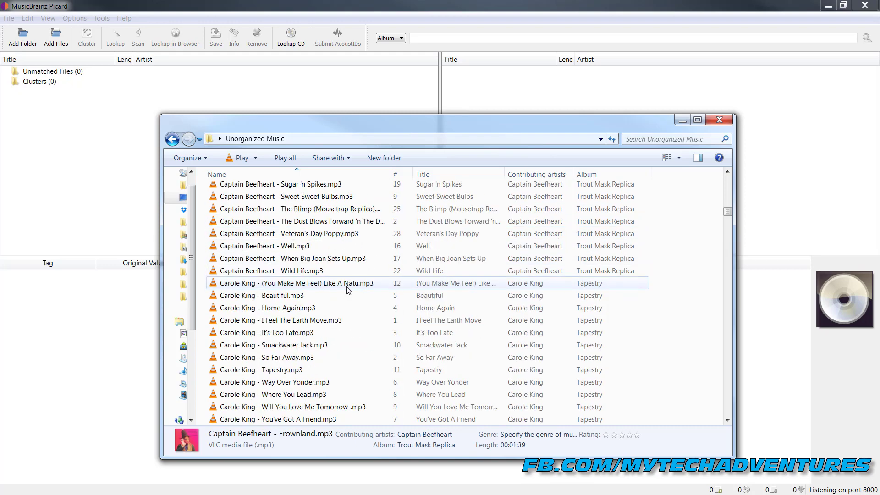
scroll(down, 3)
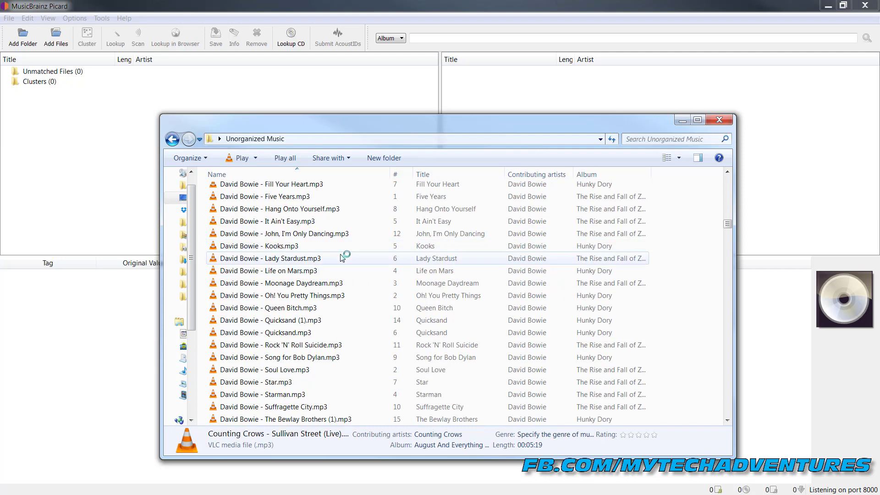
scroll(down, 3)
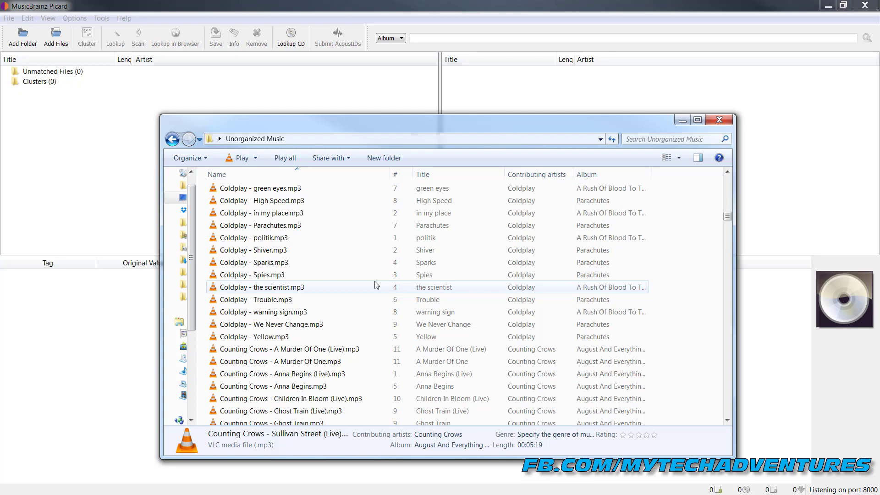
click(260, 225)
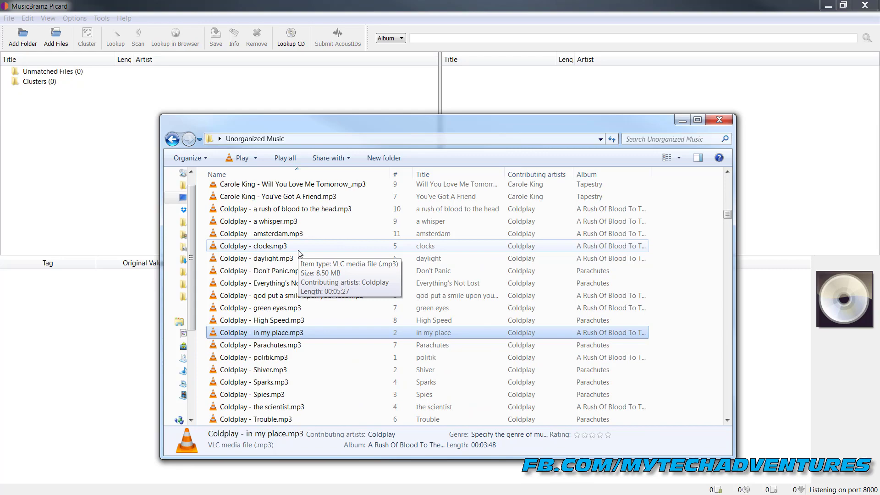
key(ctrl+a)
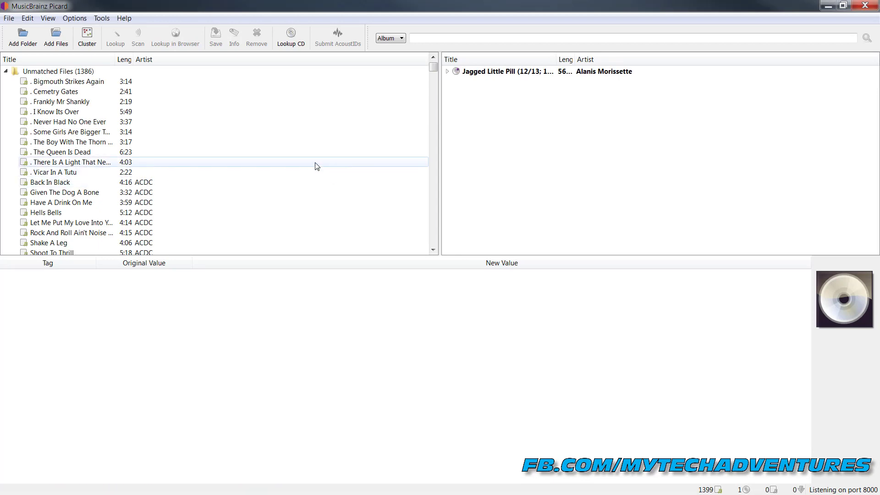
click(507, 71)
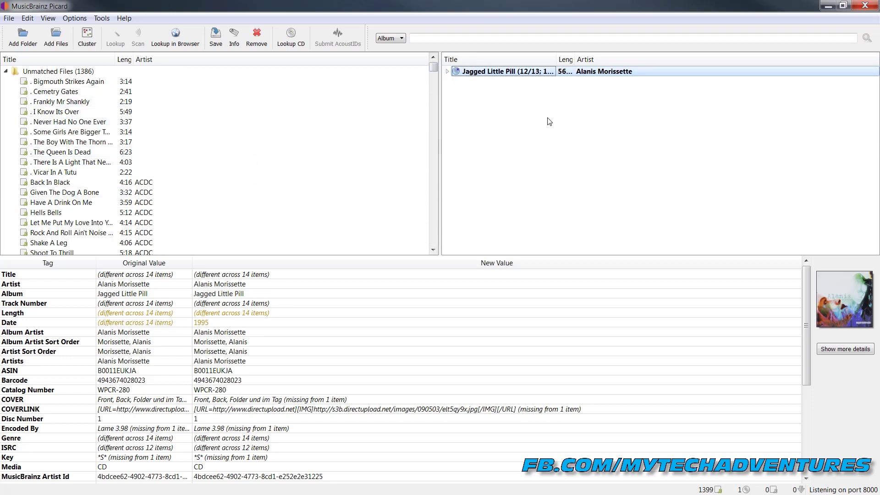
mouse_move(532, 82)
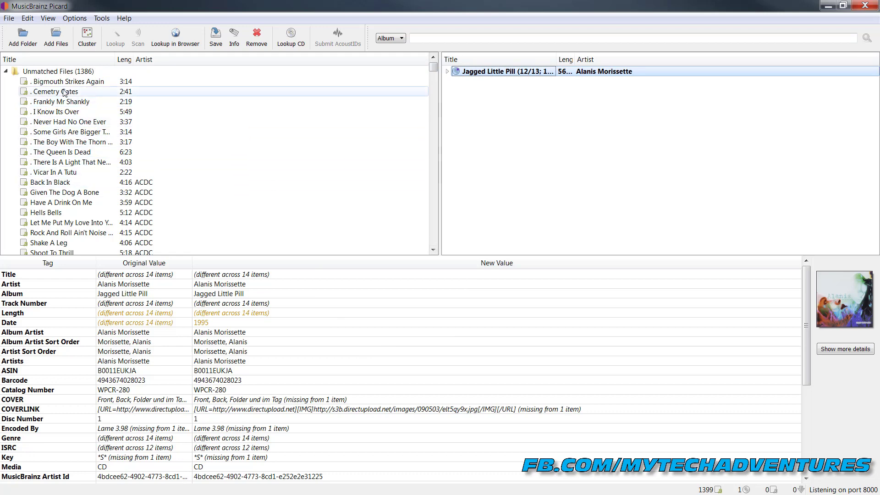
click(62, 71)
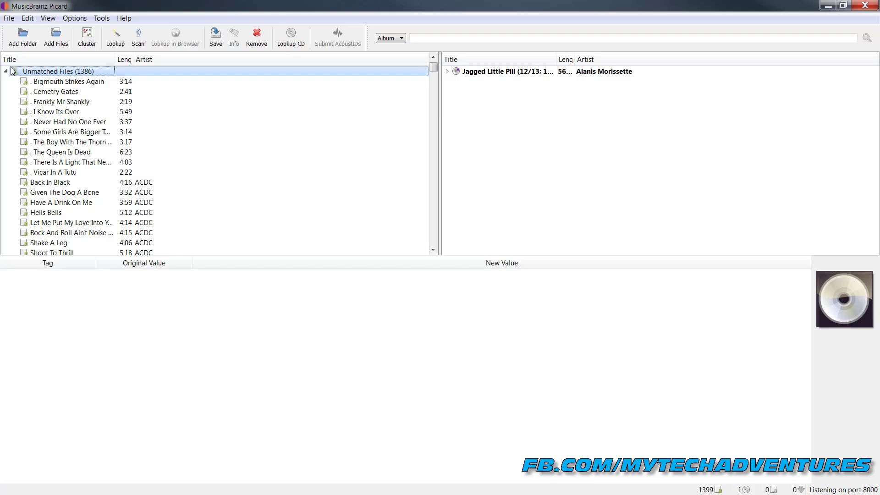
mouse_move(87, 37)
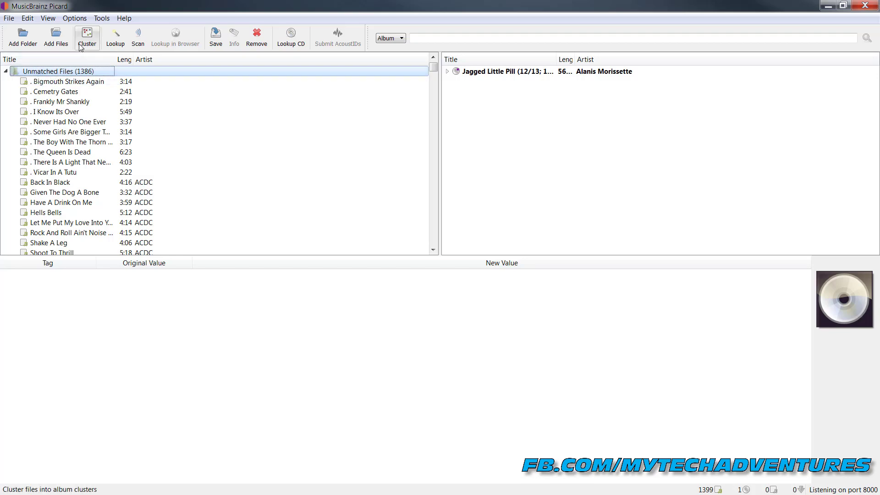
Cluster the unmatched files, inspect the Unorganized Music cluster's tags, and select all 100 clusters.
click(87, 34)
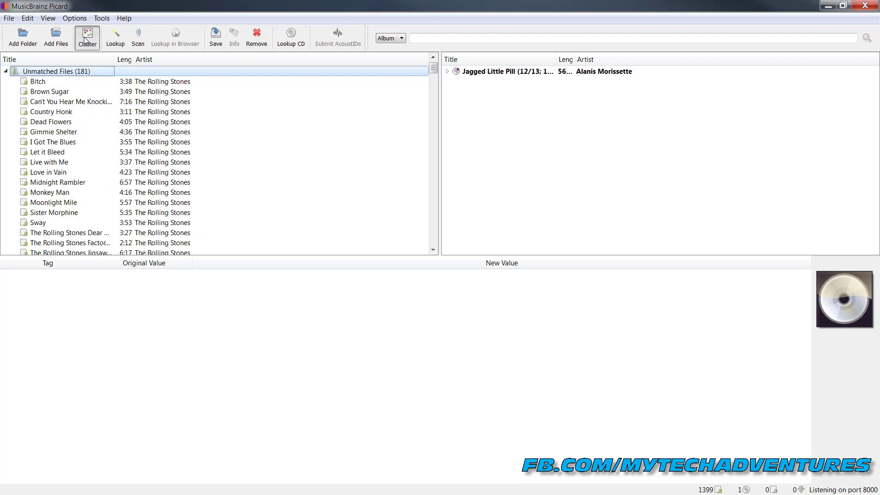
click(87, 33)
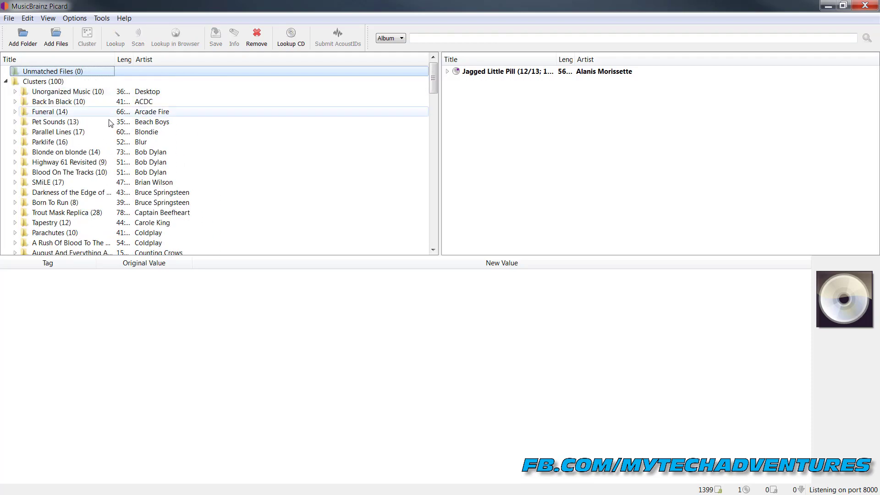
click(68, 92)
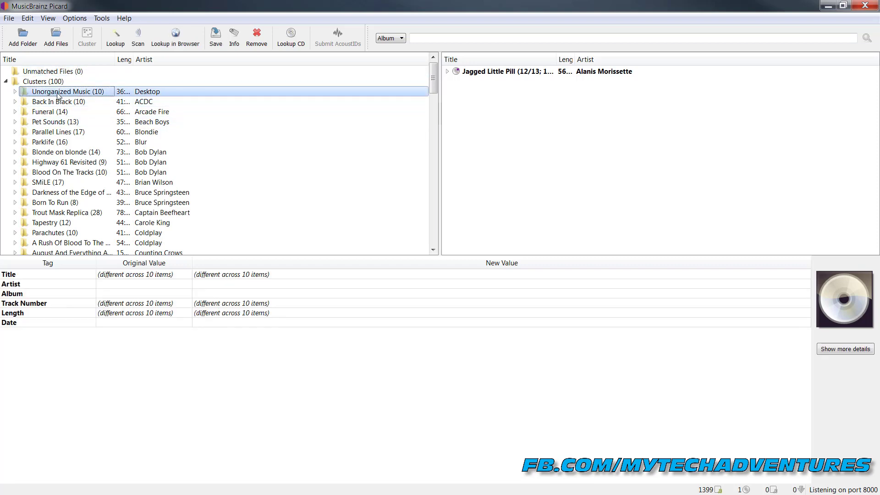
mouse_move(68, 97)
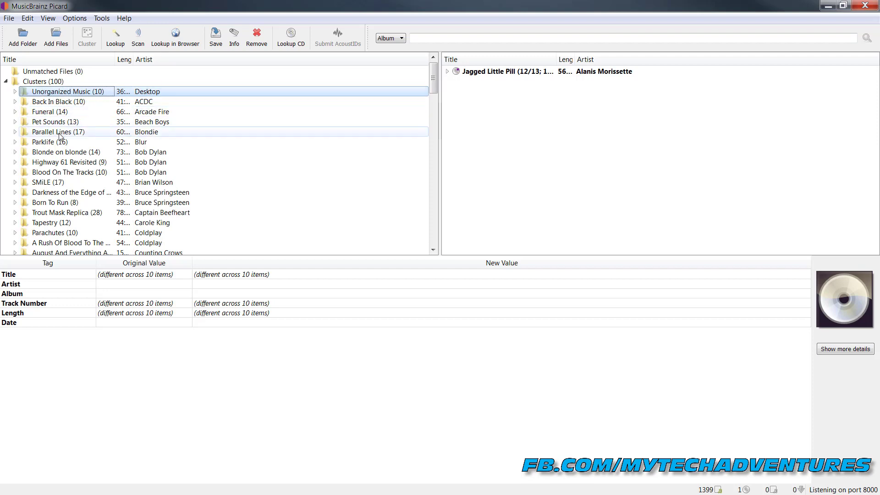
scroll(down, 3)
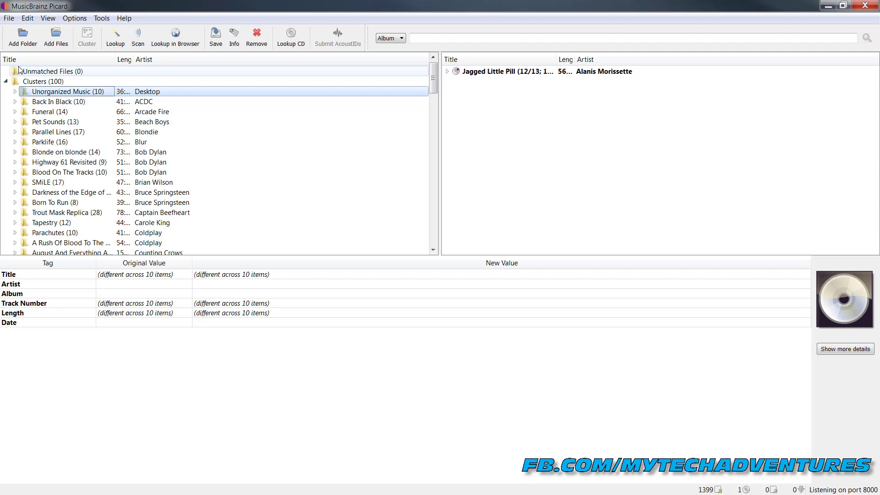
click(39, 81)
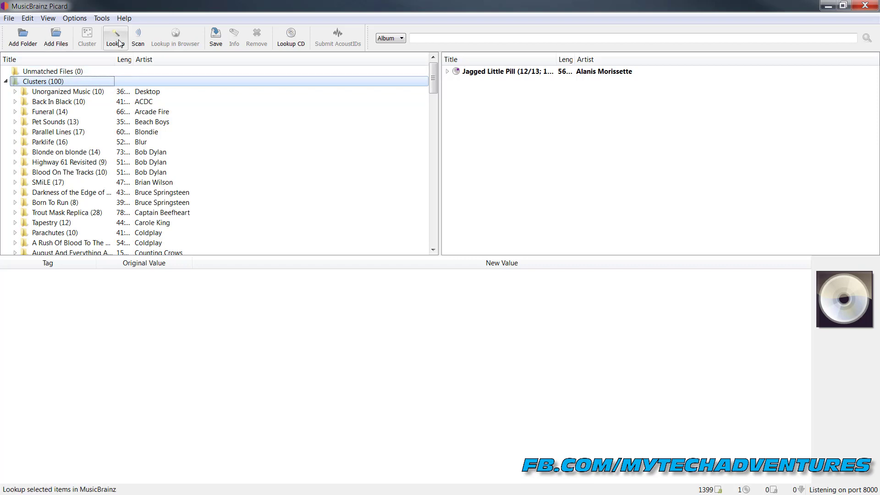
Look up all clusters on MusicBrainz and review the new tags for Exile on Main St.'s Rocks Off.
click(115, 37)
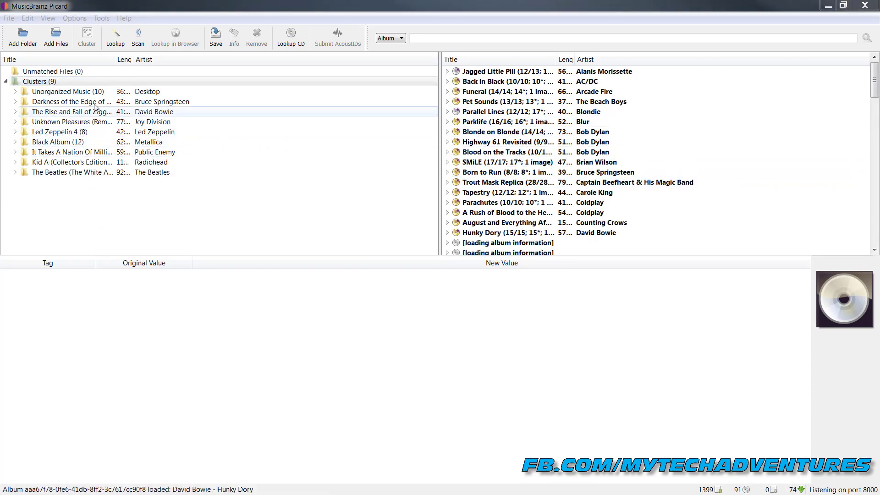
click(38, 81)
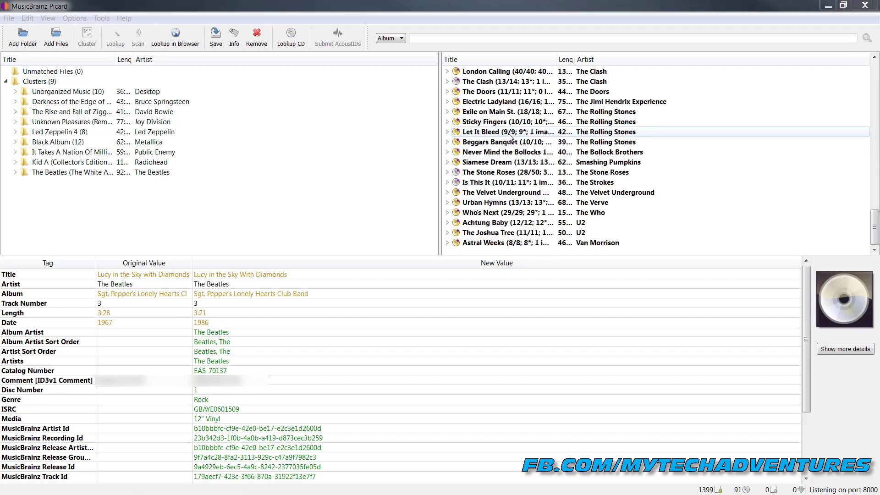
click(521, 202)
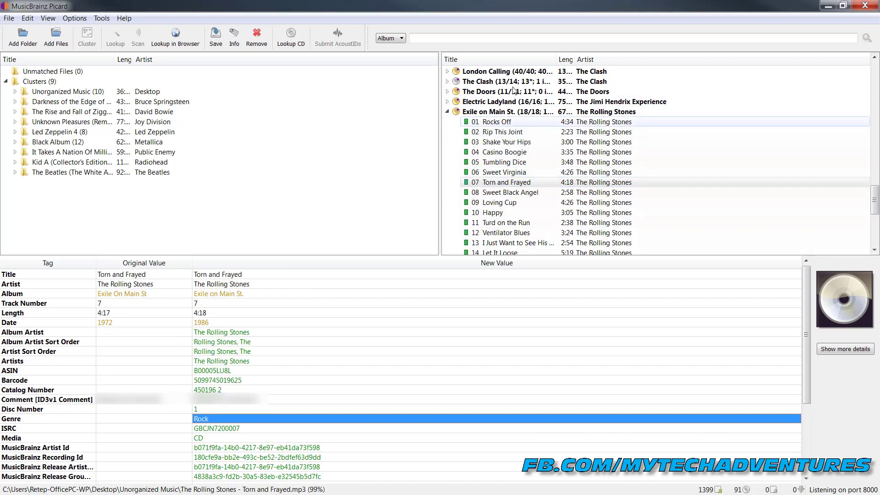
mouse_move(120, 320)
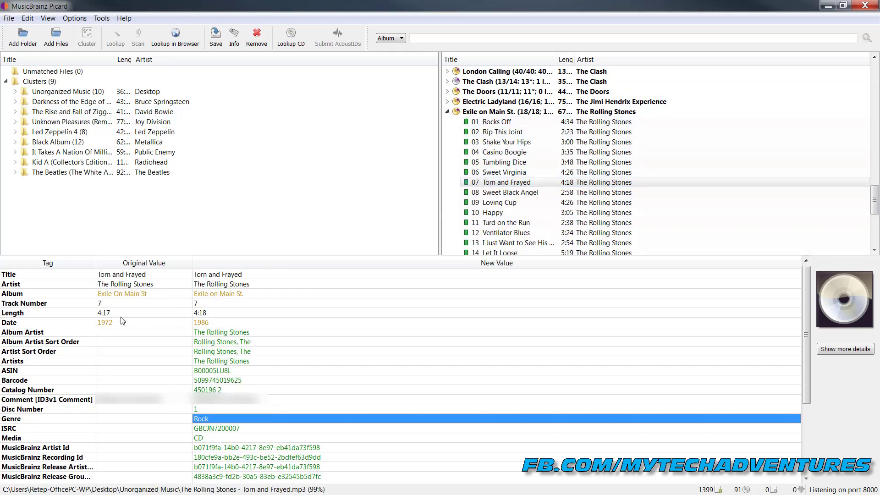
mouse_move(246, 325)
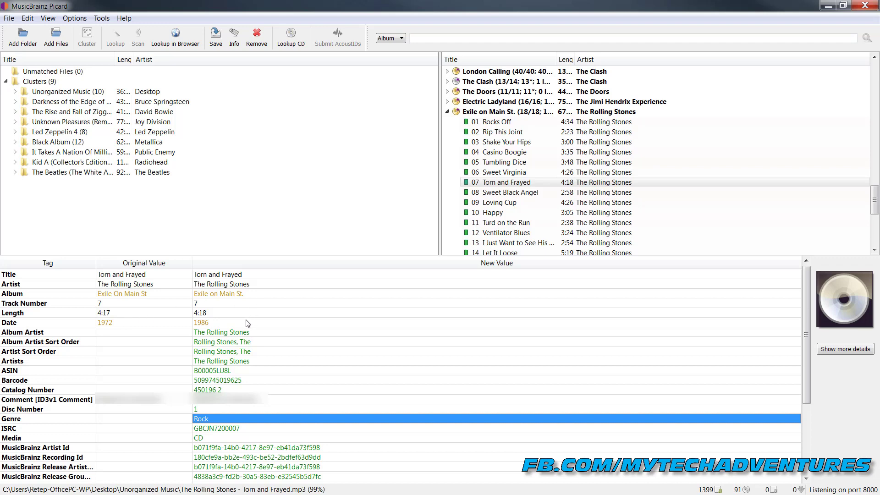
mouse_move(237, 303)
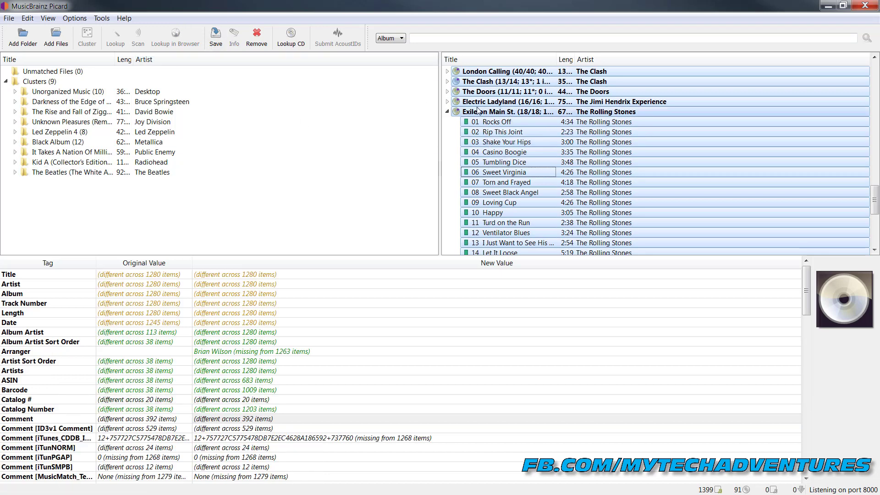
click(498, 121)
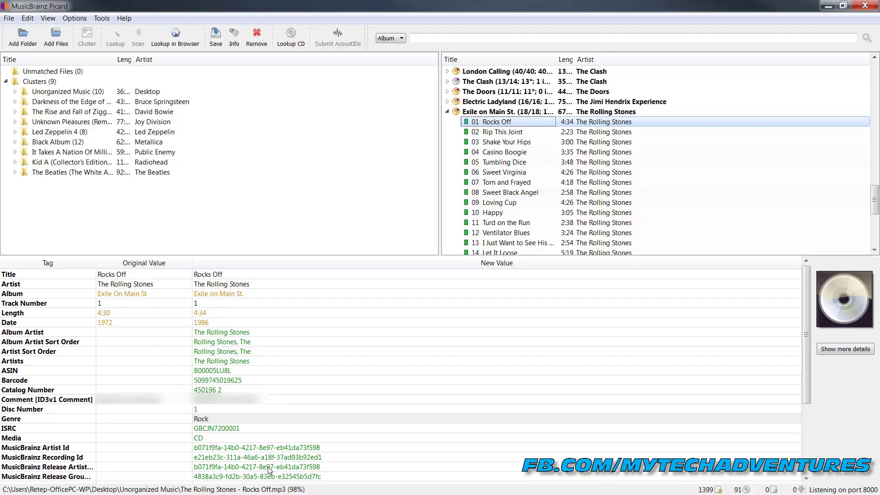
mouse_move(203, 215)
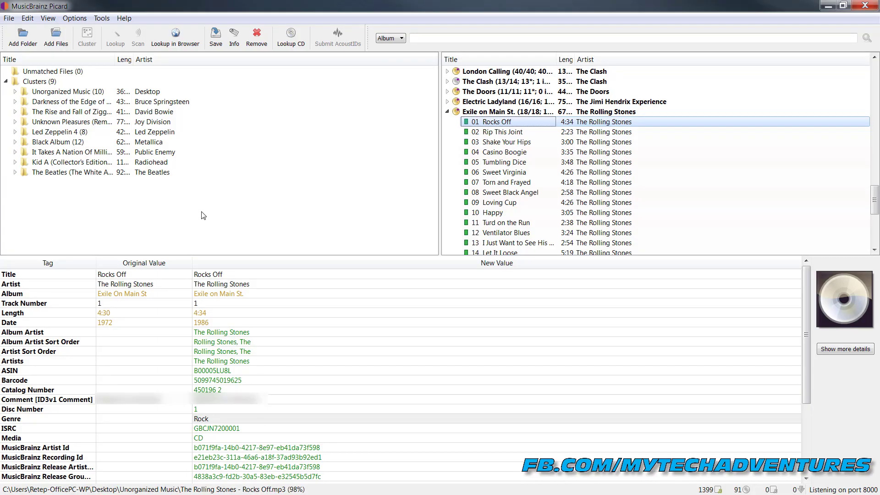
Scan the nine unmatched clusters by AcoustID fingerprint, leaving Ziggy Stardust and It Takes A Nation.
click(39, 81)
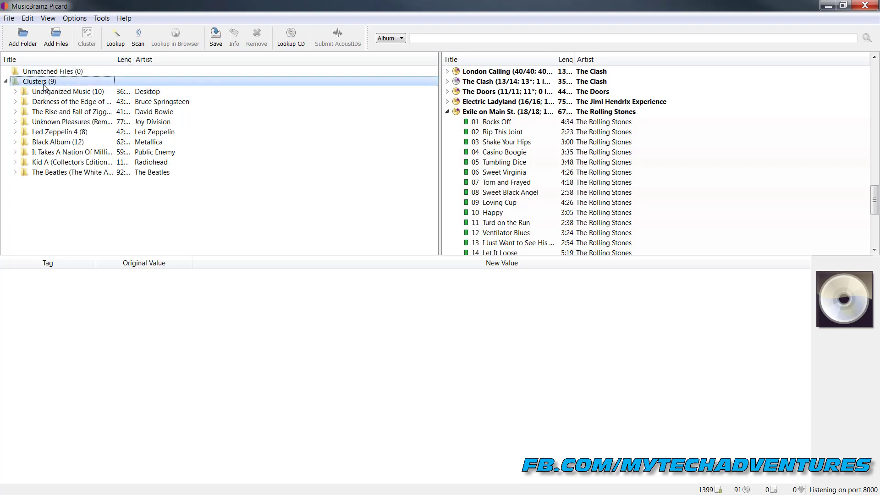
mouse_move(60, 88)
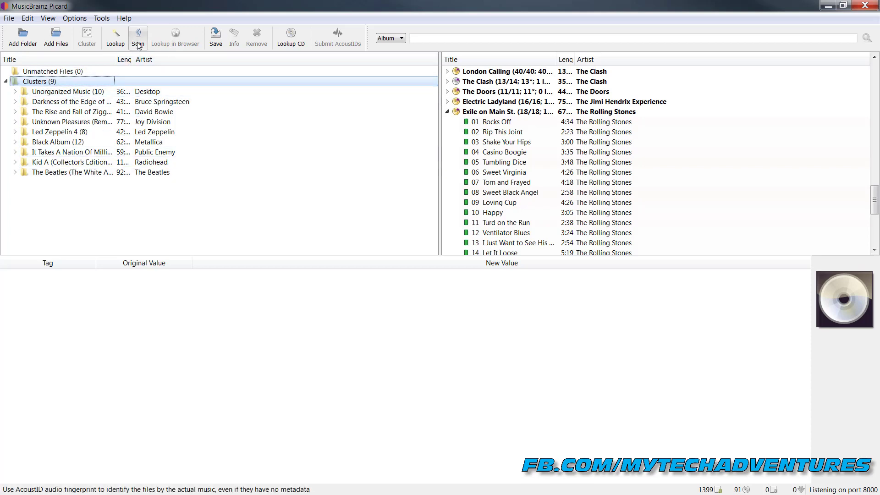
click(137, 38)
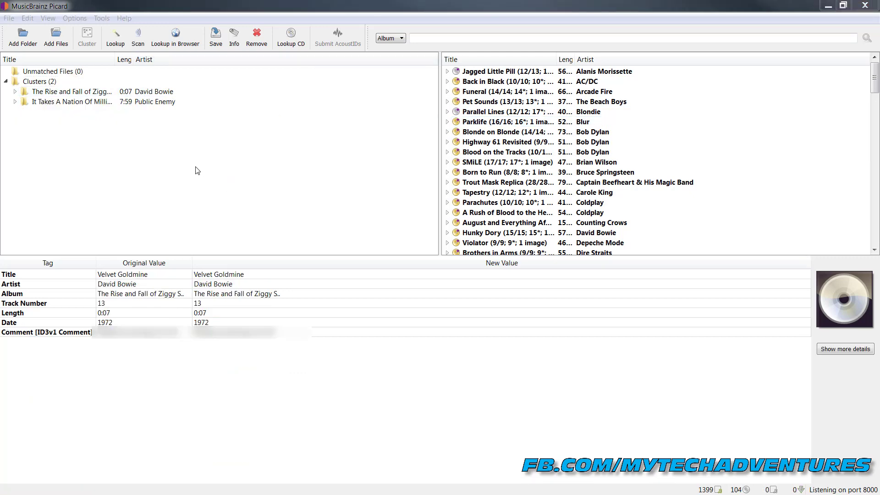
Move Velvet Goldmine onto Ziggy Stardust and the five Public Enemy tracks onto It Takes a Nation.
click(73, 102)
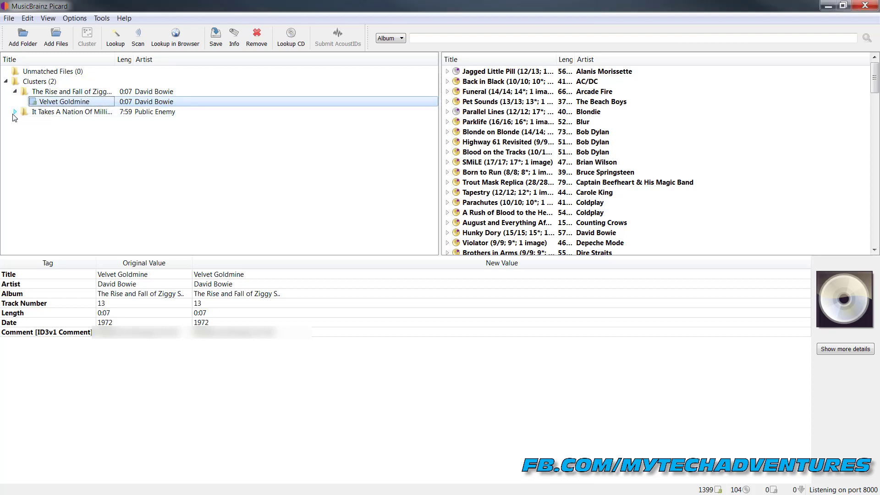
click(22, 112)
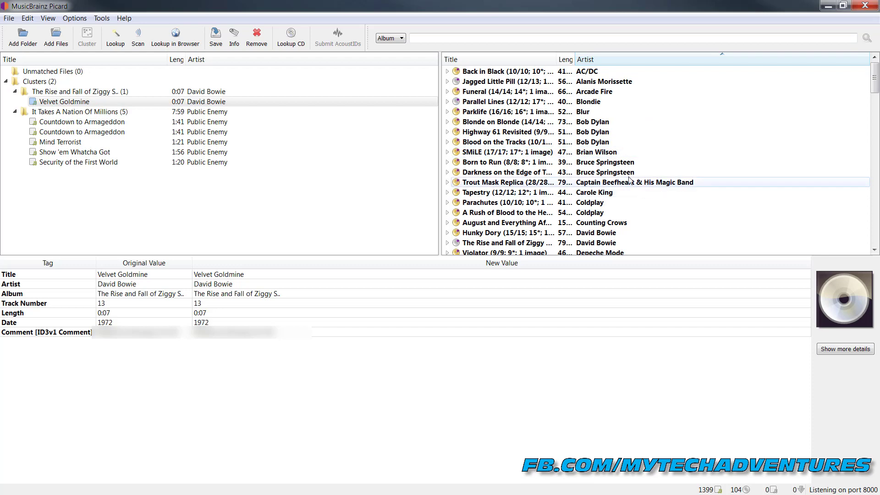
scroll(down, 3)
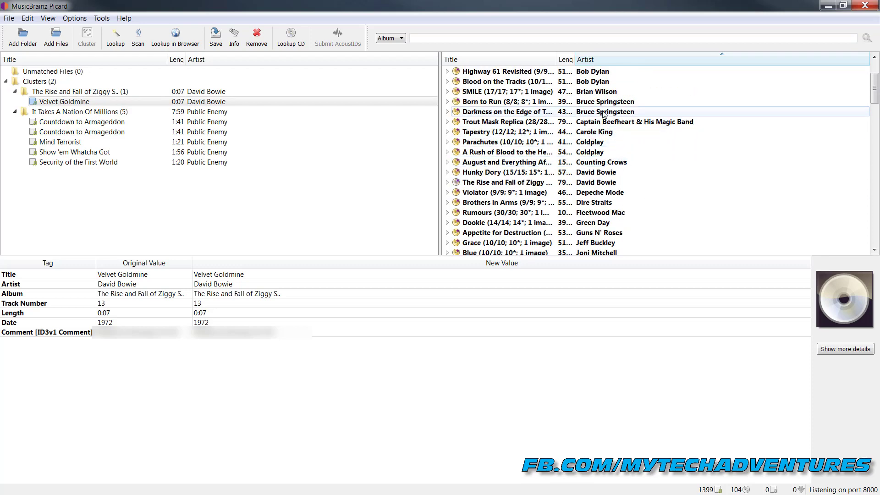
click(506, 182)
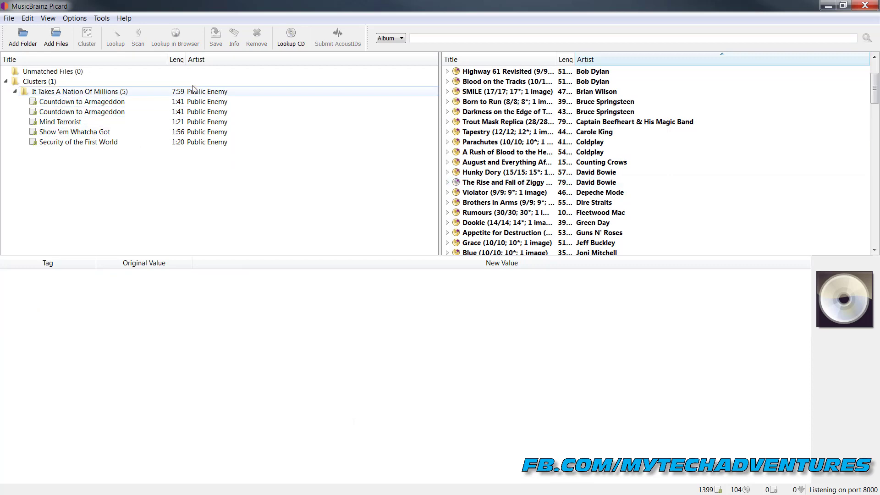
click(78, 91)
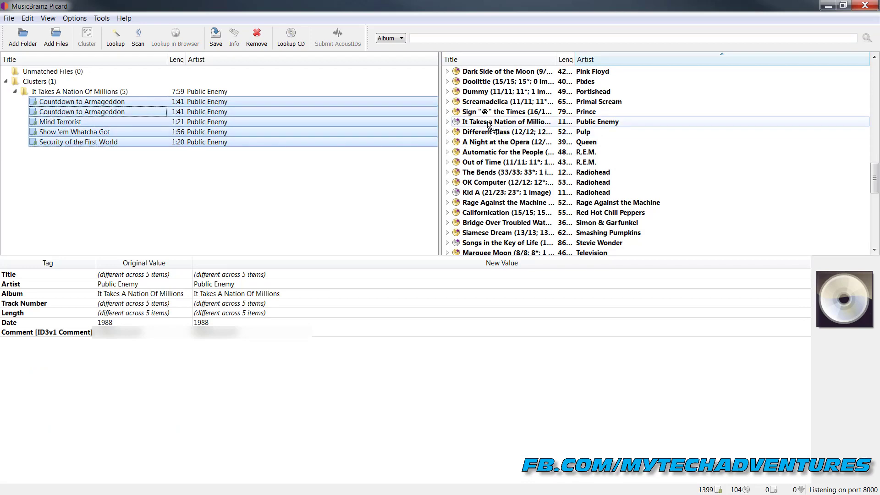
click(505, 92)
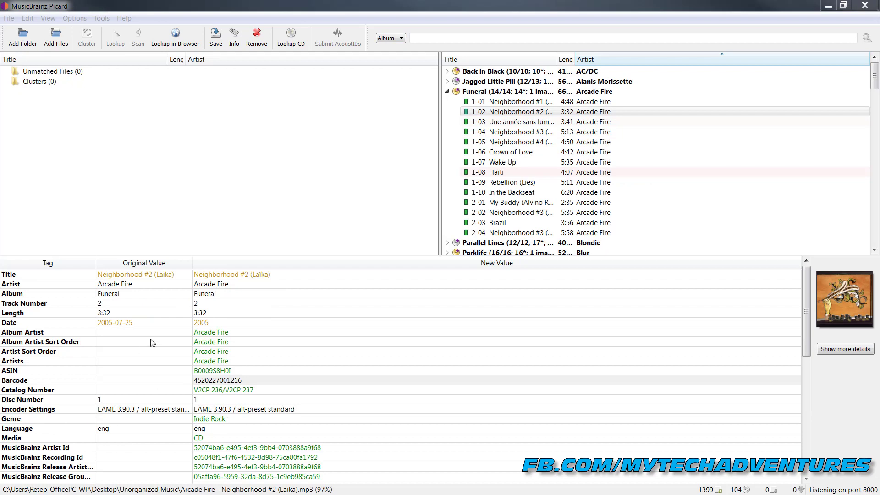
mouse_move(205, 299)
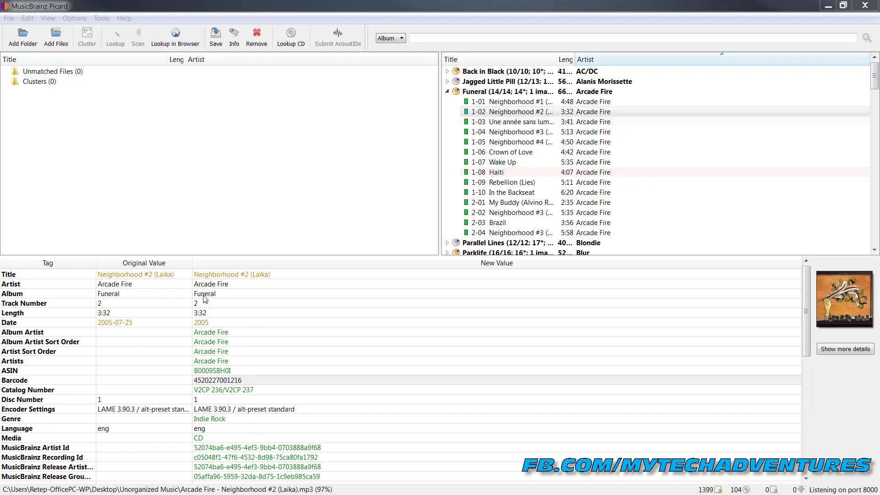
mouse_move(126, 334)
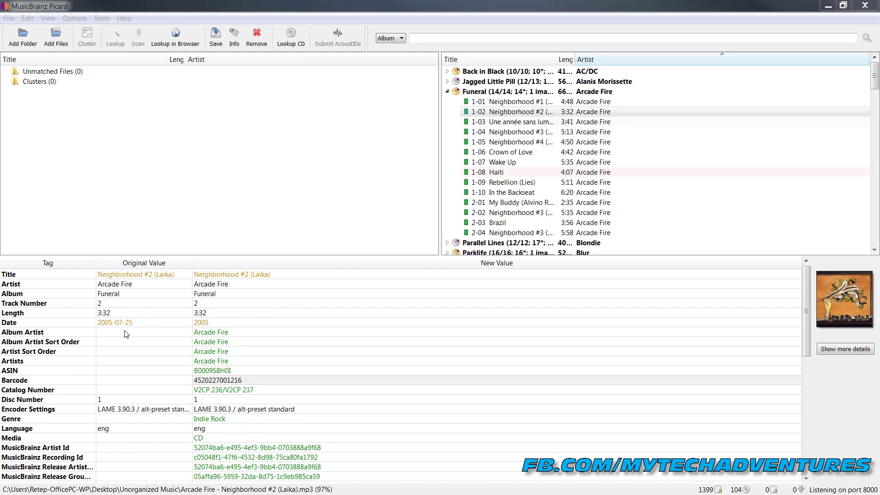
mouse_move(269, 367)
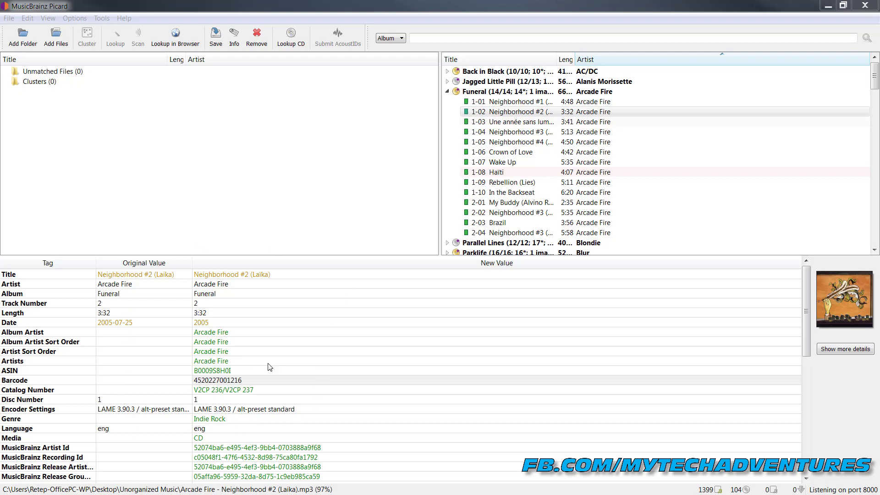
Select all matched albums at once, covering 1,764 tracks.
click(517, 111)
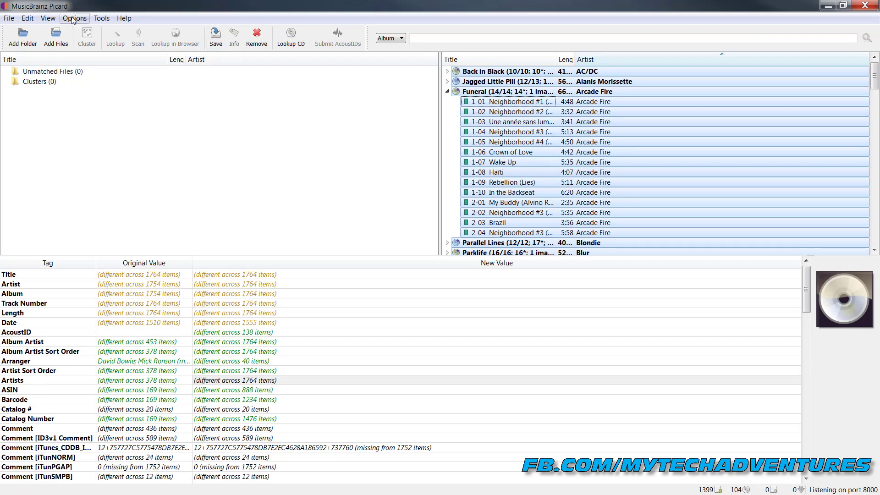
Turn on moving and renaming files into Organized Music, then save all matched files.
click(74, 18)
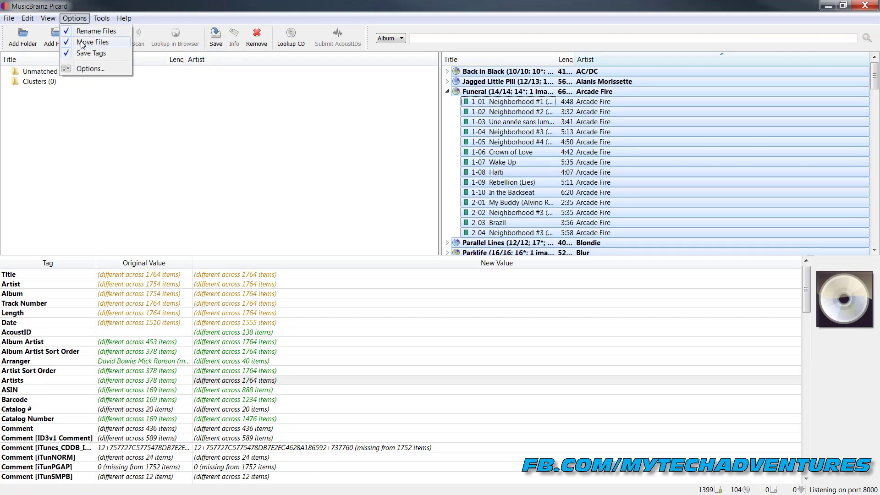
mouse_move(90, 53)
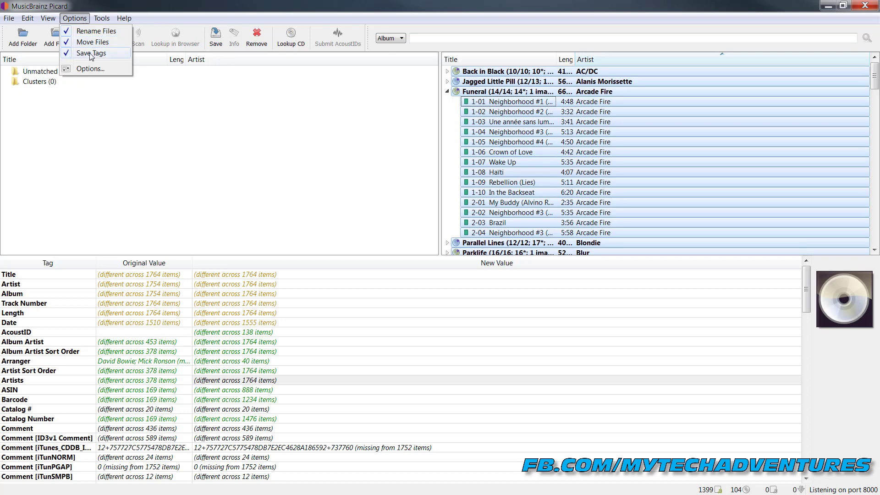
click(90, 68)
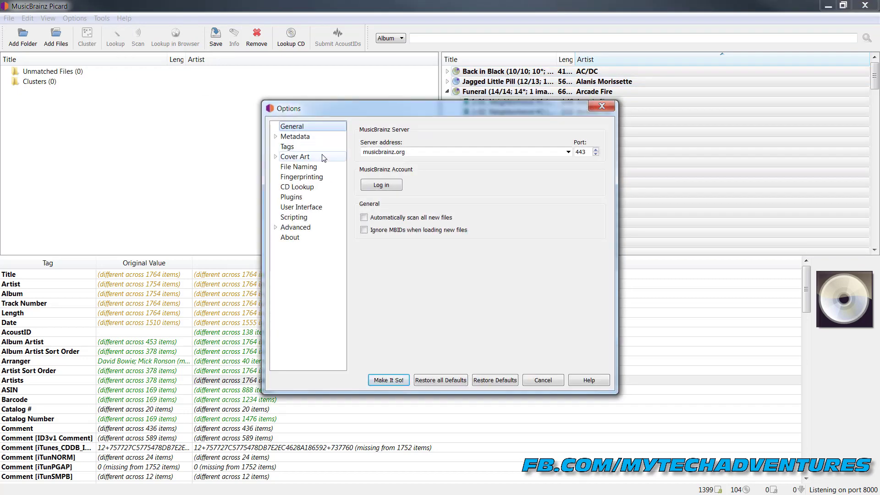
click(299, 167)
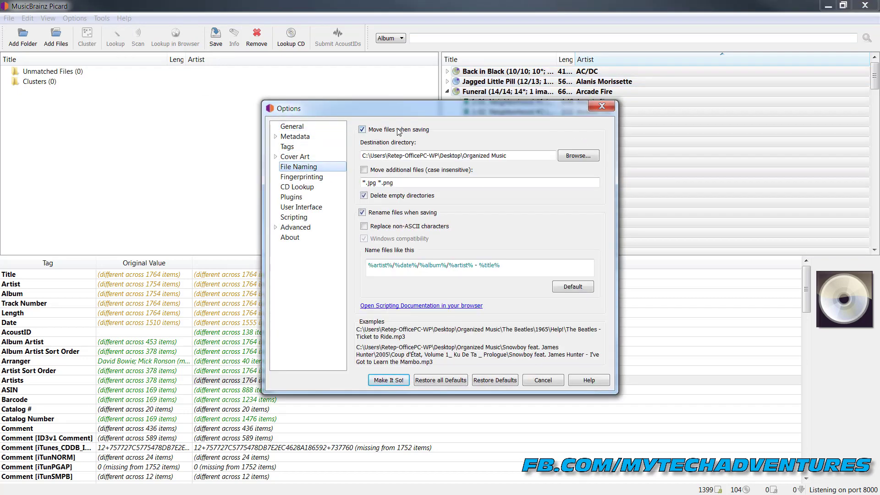
double_click(483, 155)
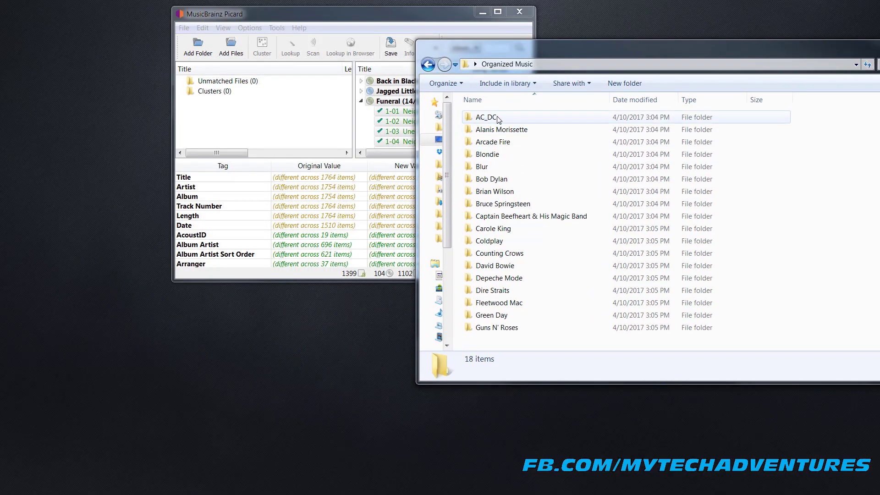
Open Alanis Morissette › 1995 › Jagged Little Pill and sort its 13 tracks by number.
click(502, 130)
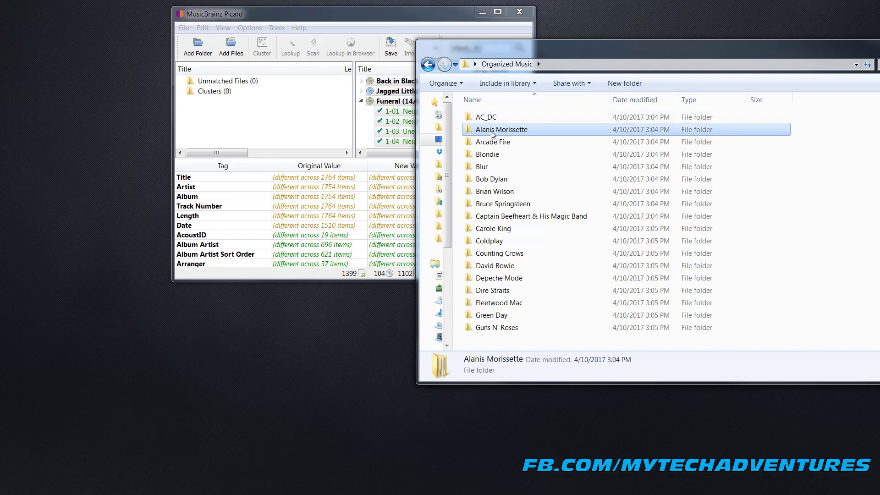
double_click(501, 129)
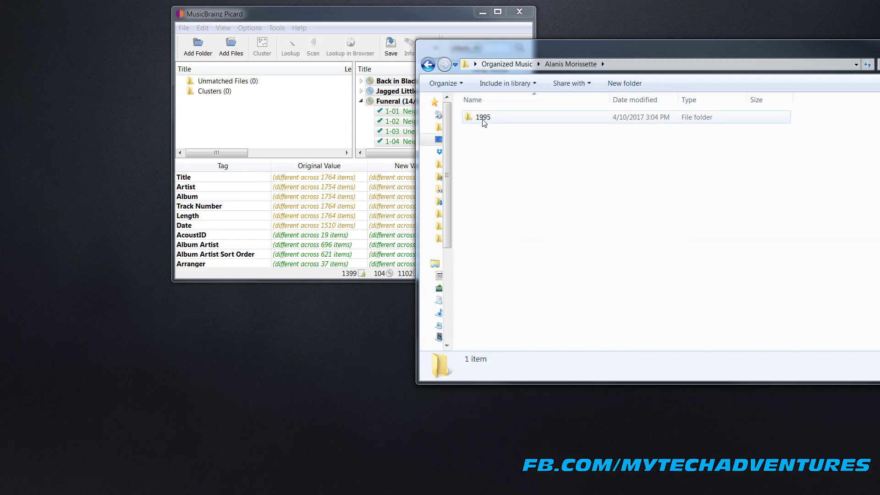
double_click(480, 116)
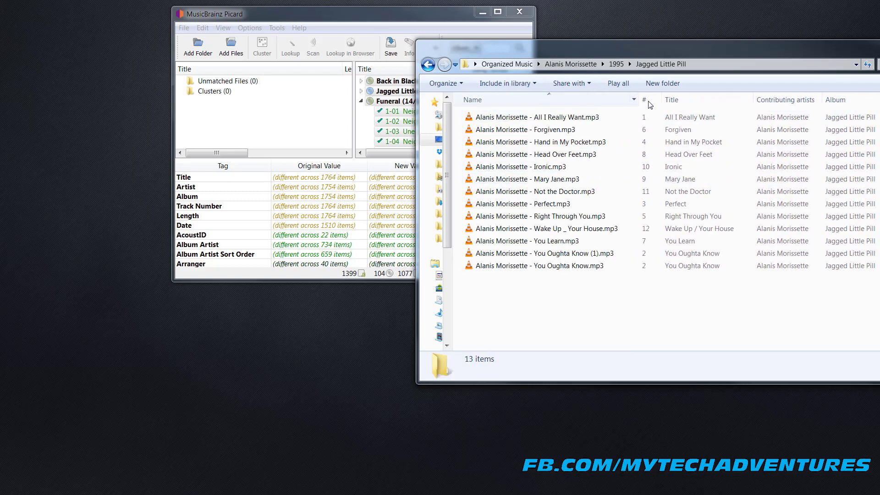
click(537, 117)
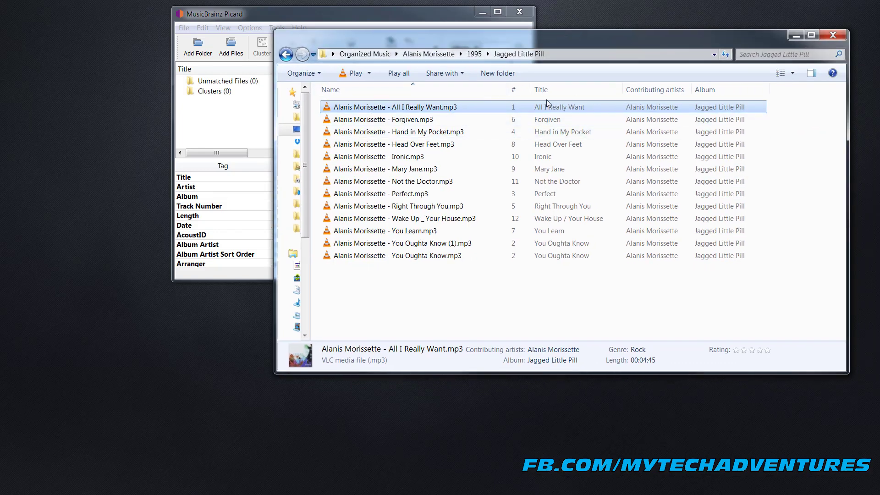
drag(528, 89, 469, 89)
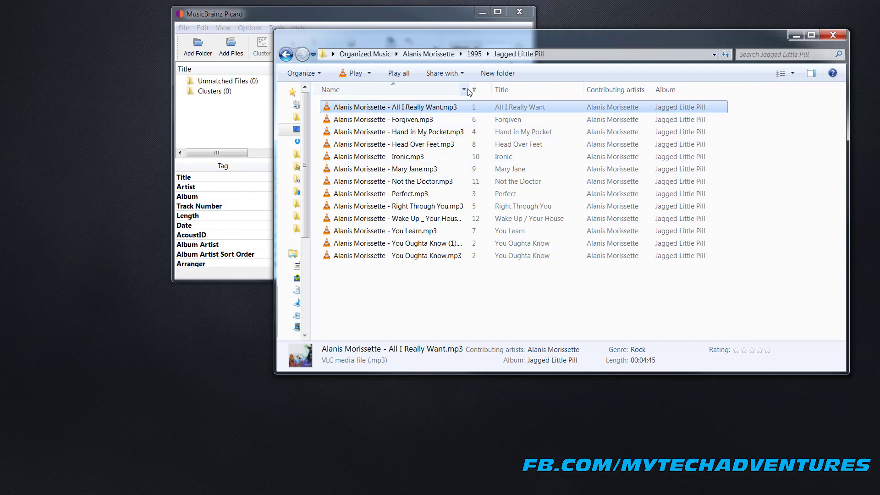
click(473, 90)
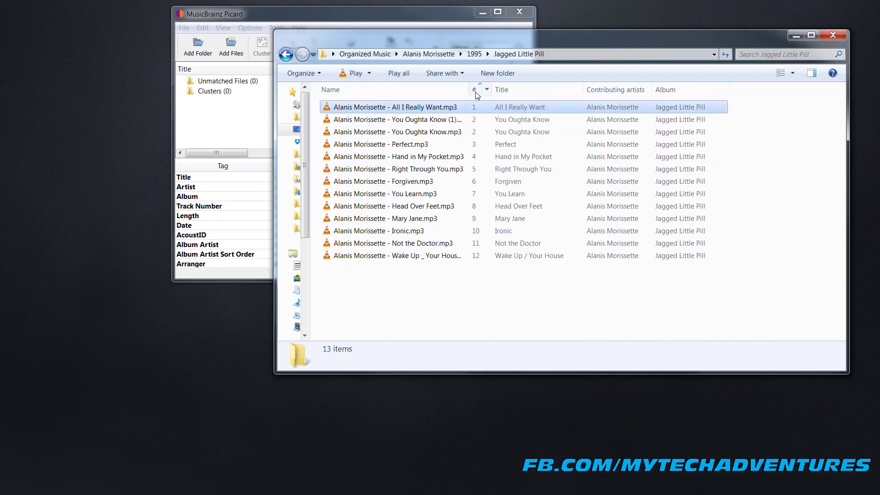
click(396, 106)
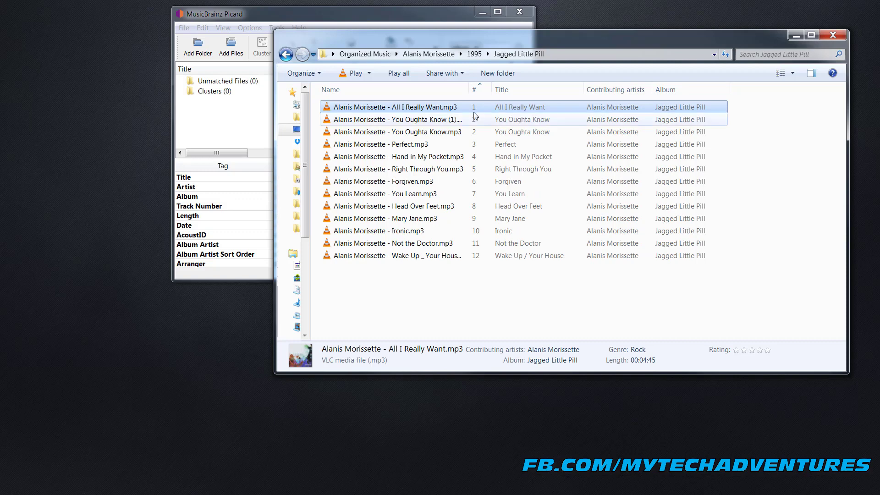